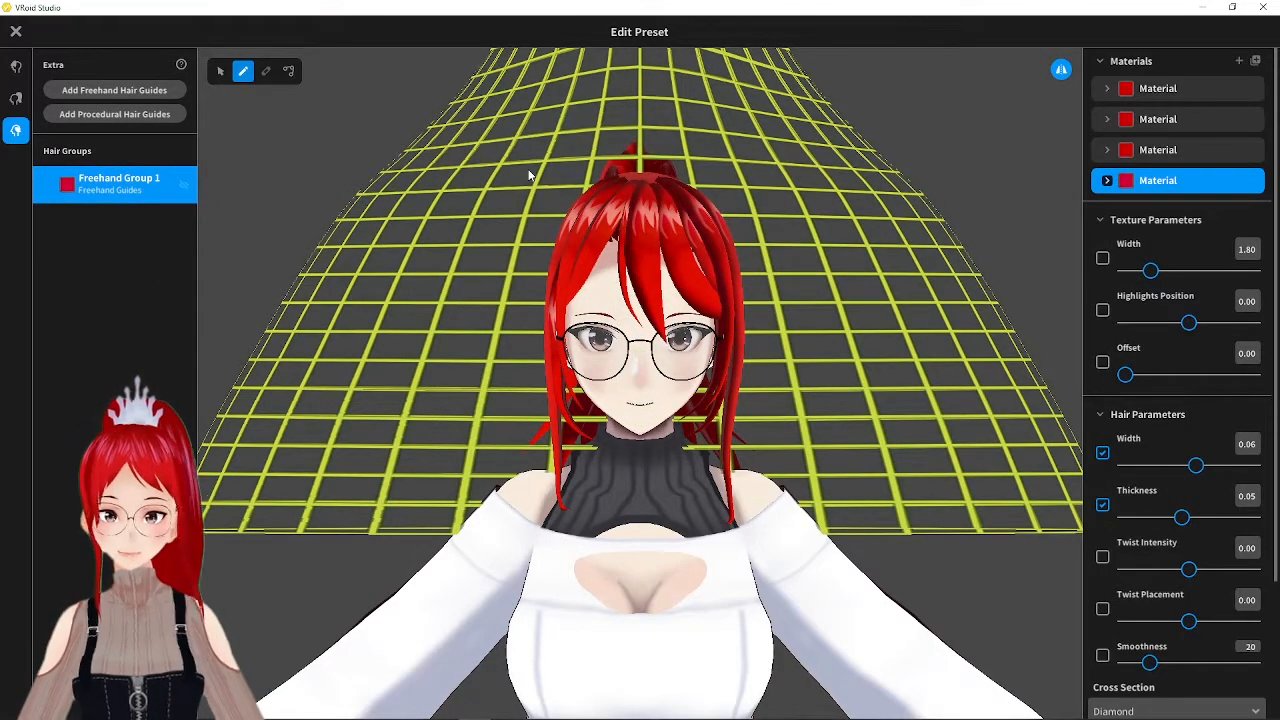
Step: Reshape a heart hair card's guide curve and move the copied heart to the head's right side
scroll(down, 3)
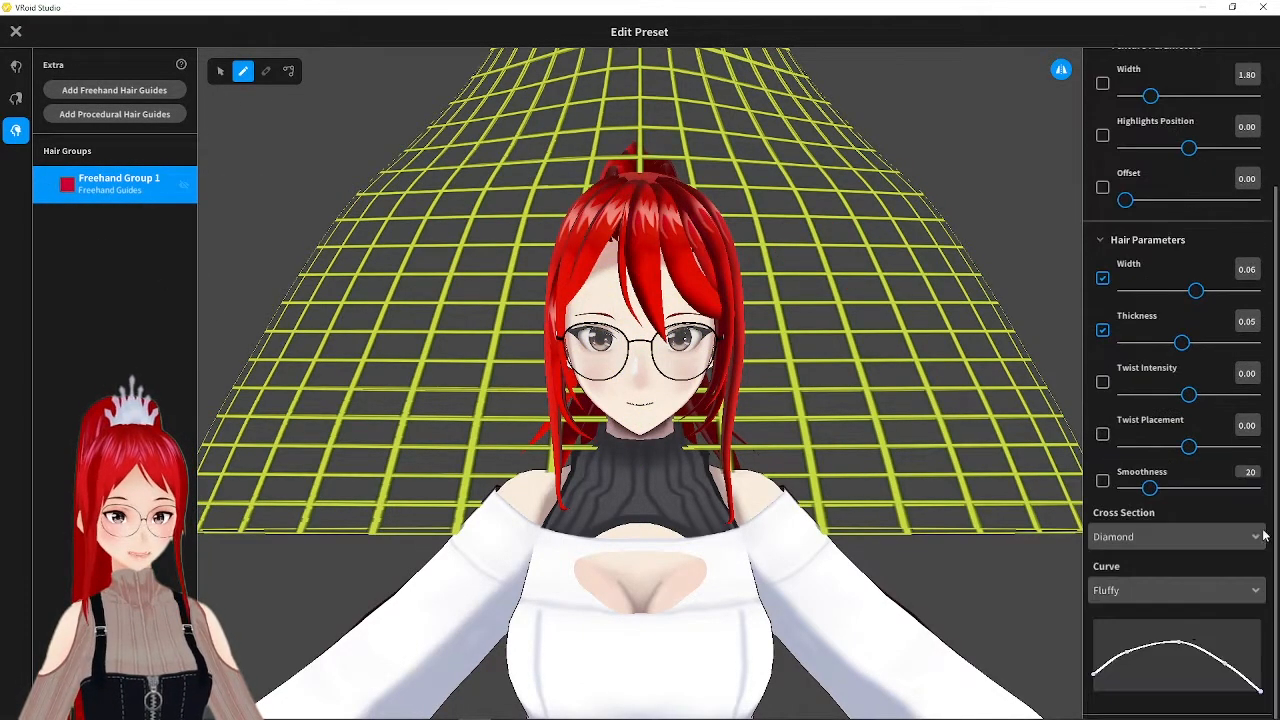
click(1175, 537)
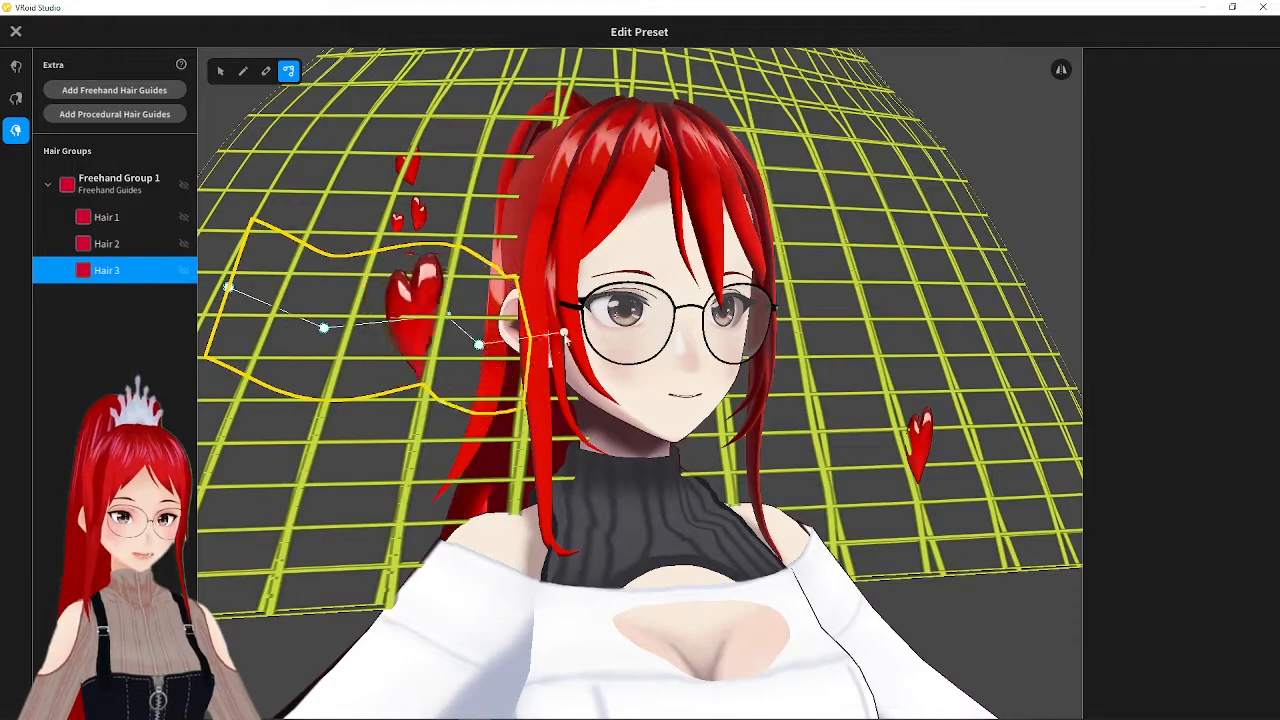
click(106, 217)
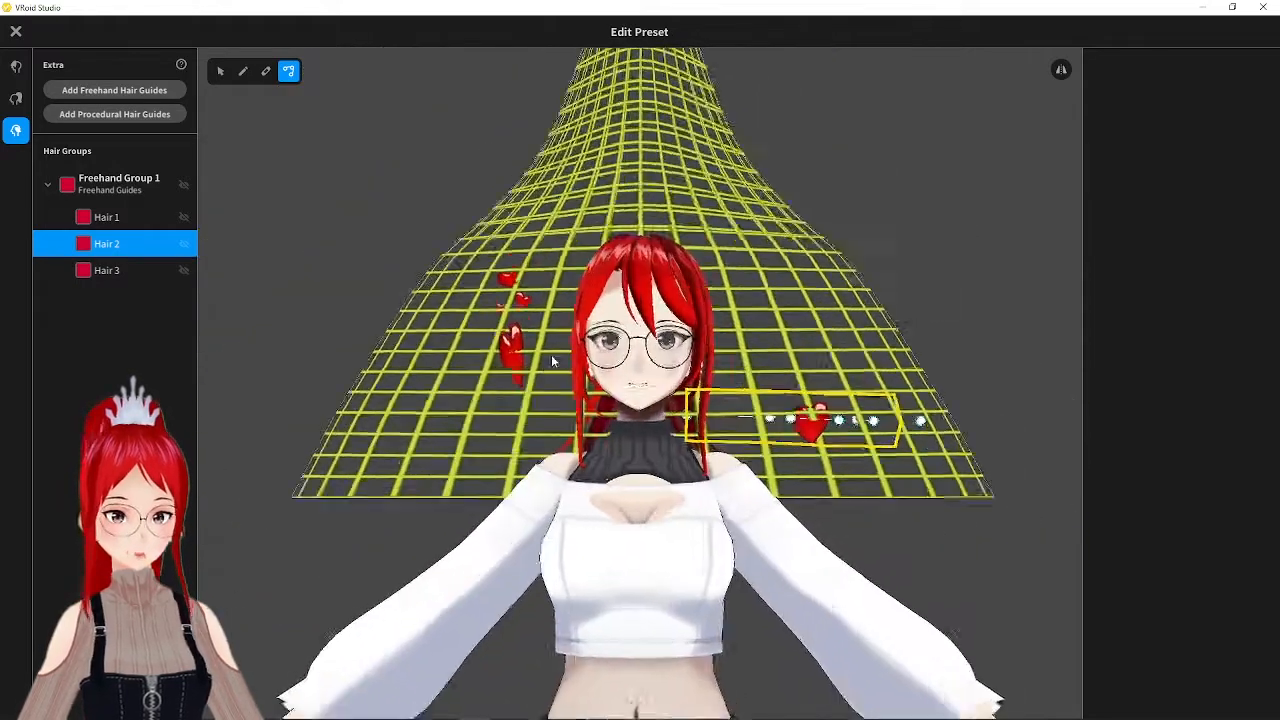
click(220, 71)
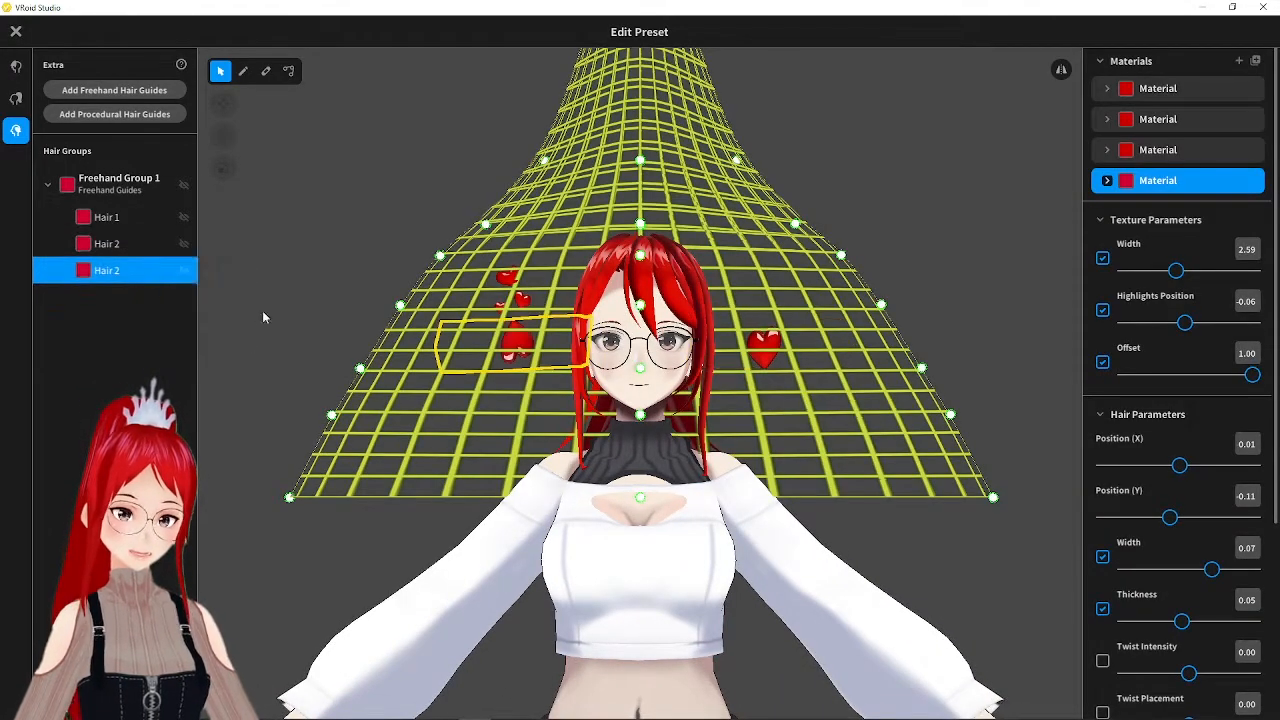
drag(1175, 270, 1168, 270)
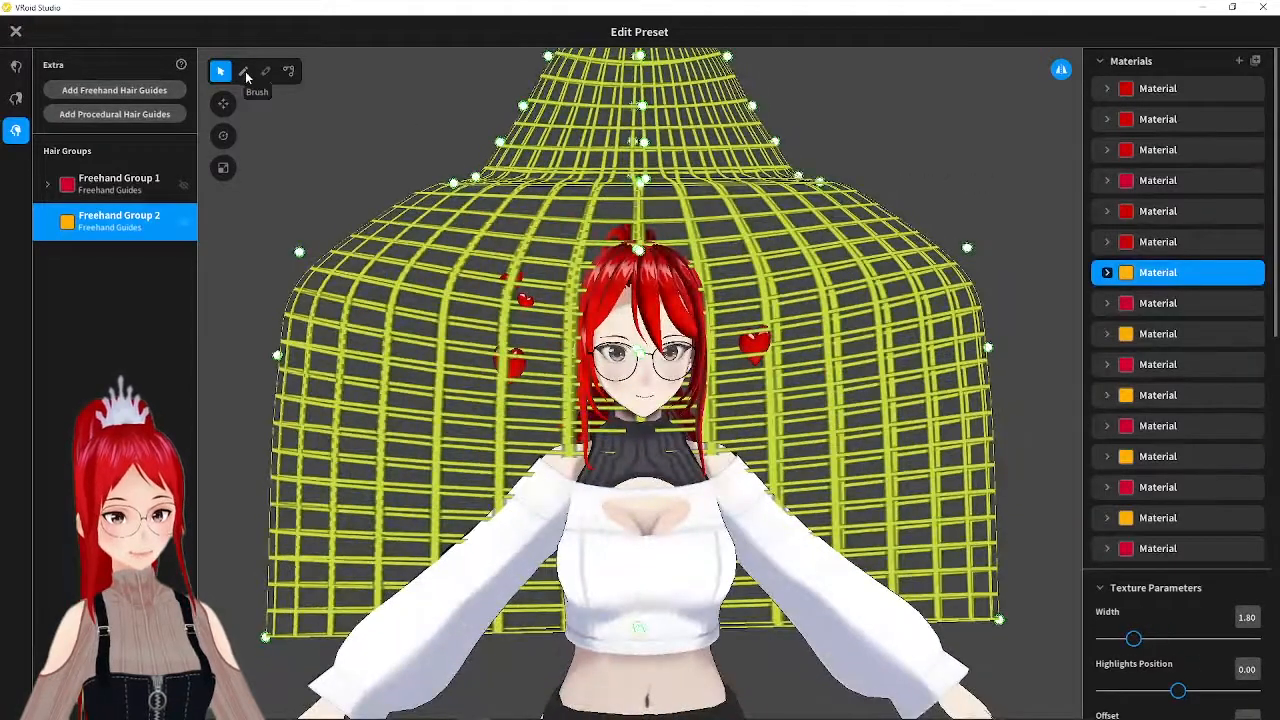
Step: Draw a star hair card in Freehand Group 2 and reshape its guide curve with Control Points
click(244, 71)
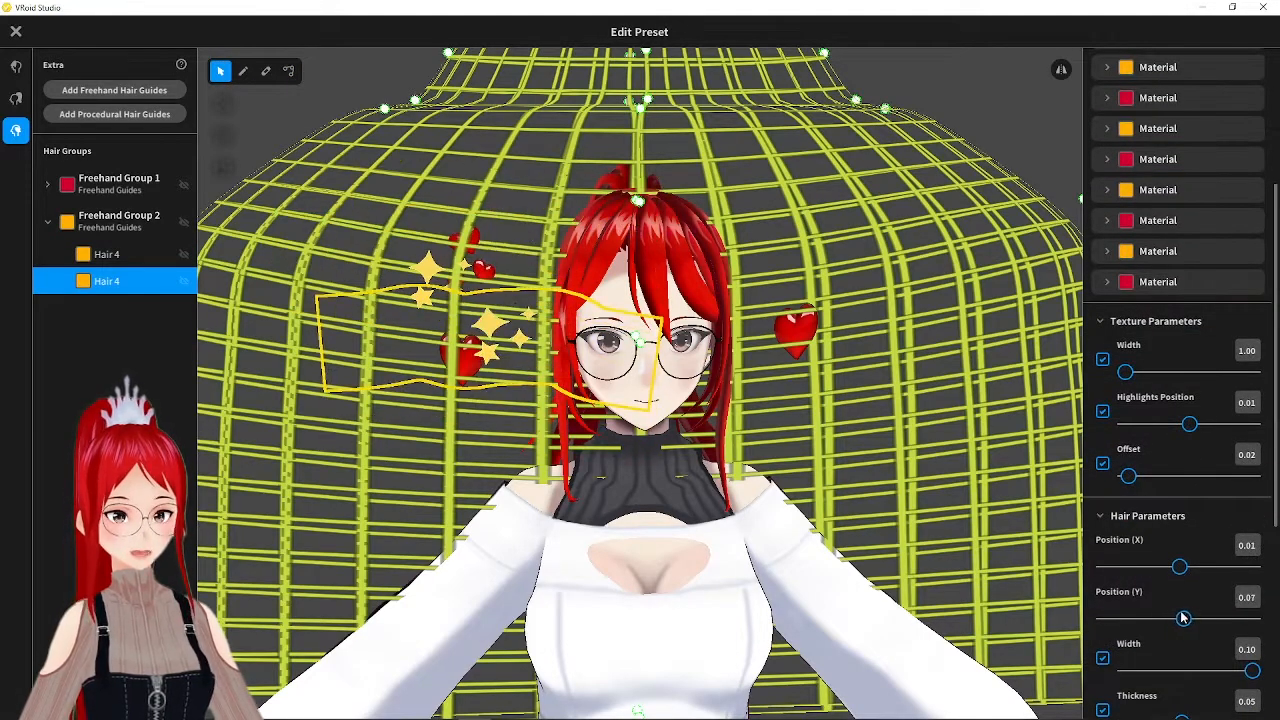
click(289, 71)
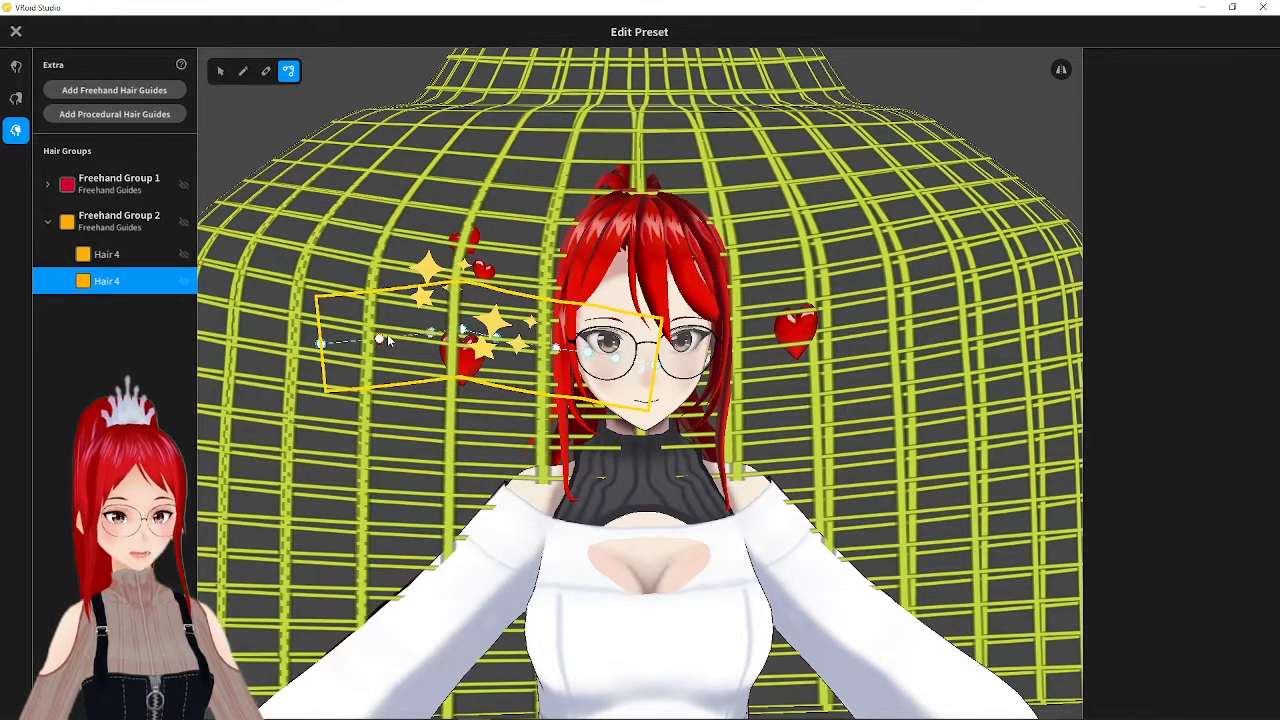
click(106, 254)
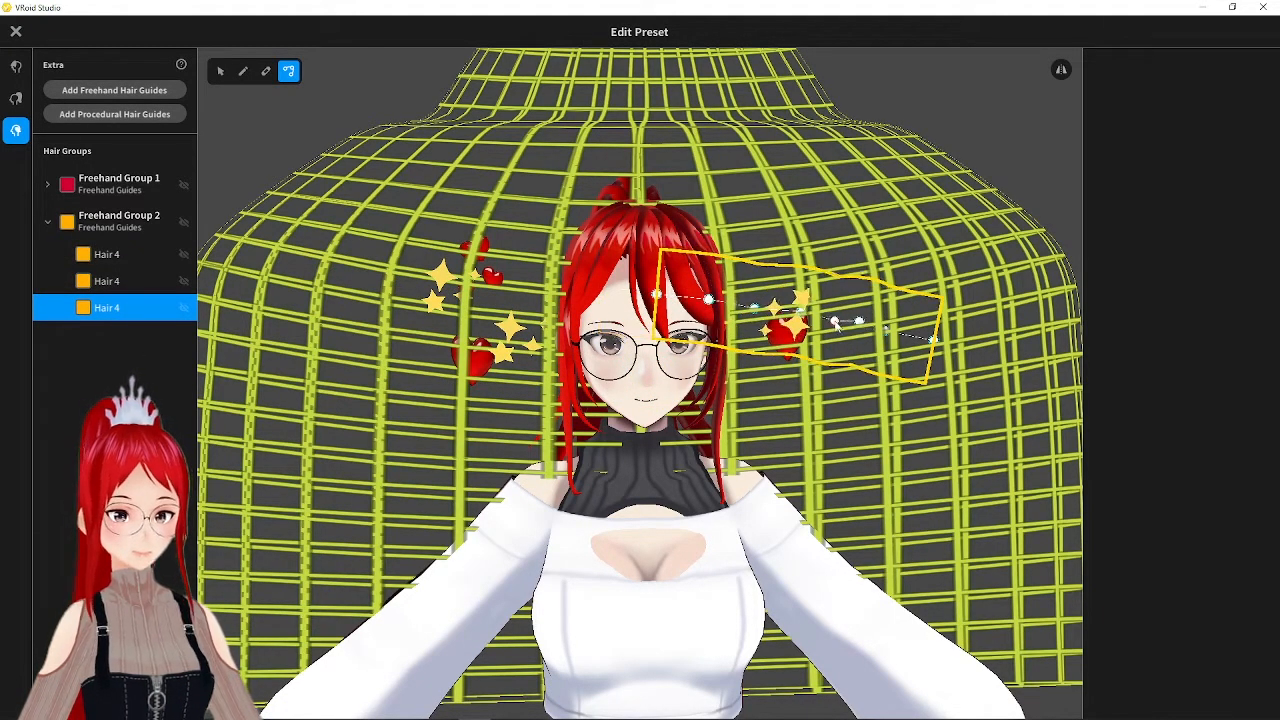
Step: Close Edit Preset and export the avatar as a VRM file
click(9, 31)
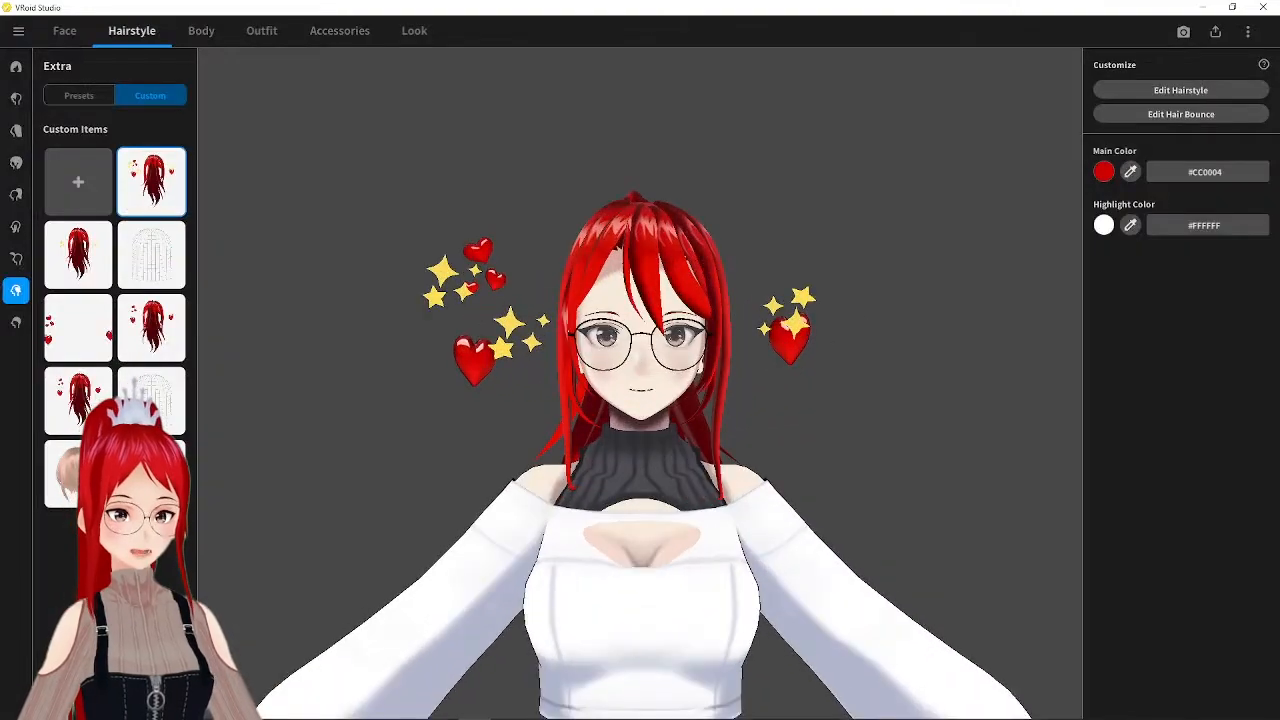
click(1215, 32)
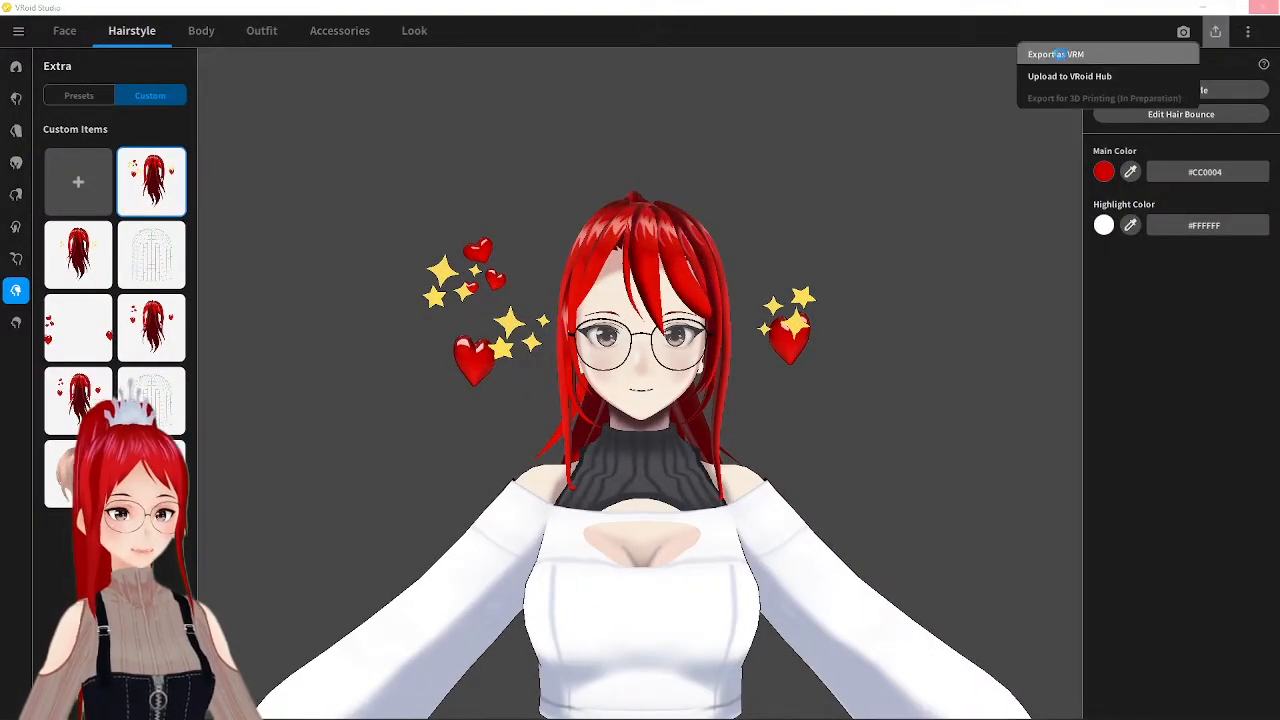
click(1044, 54)
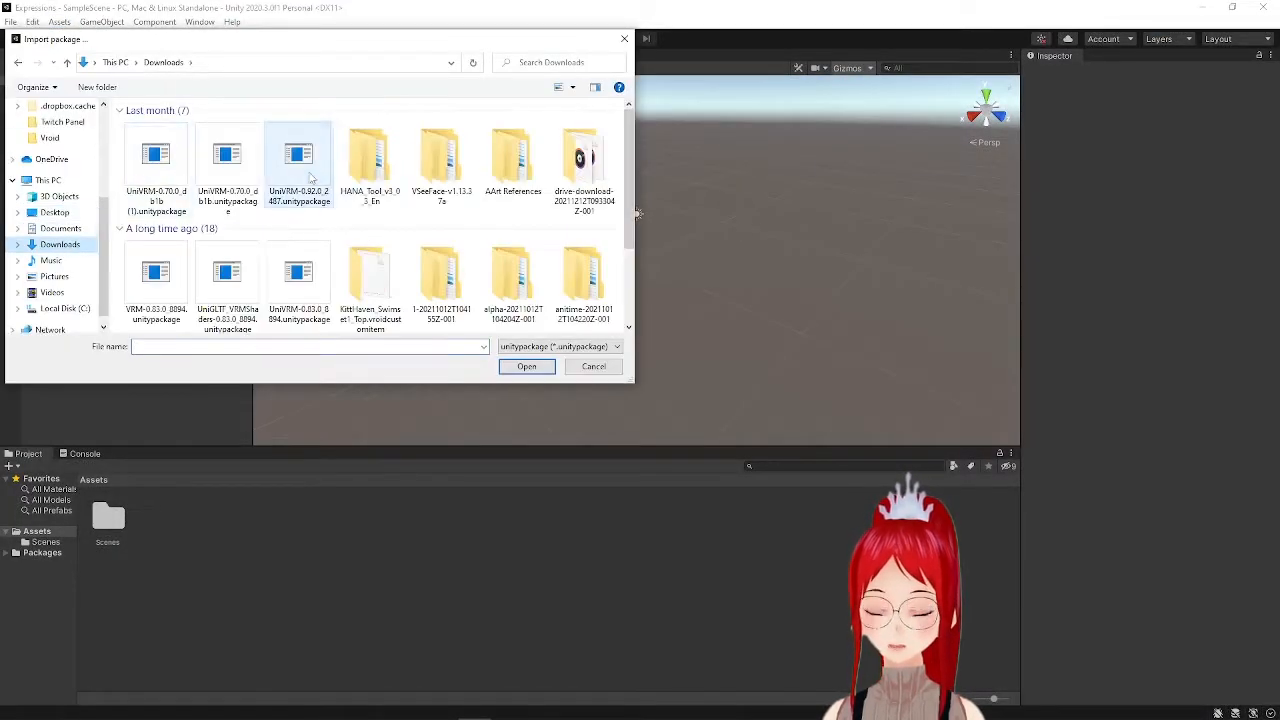
Step: Import all files from the UniVRM-0.92.0_2487 package
click(526, 366)
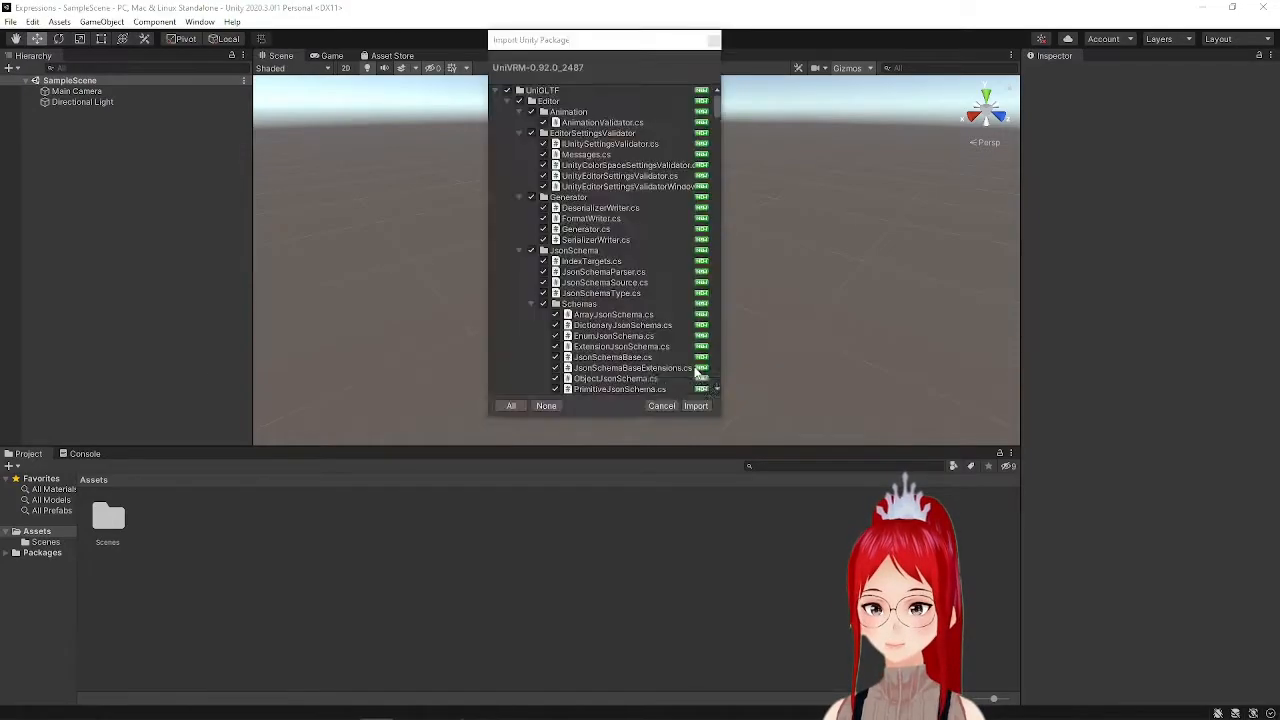
click(695, 406)
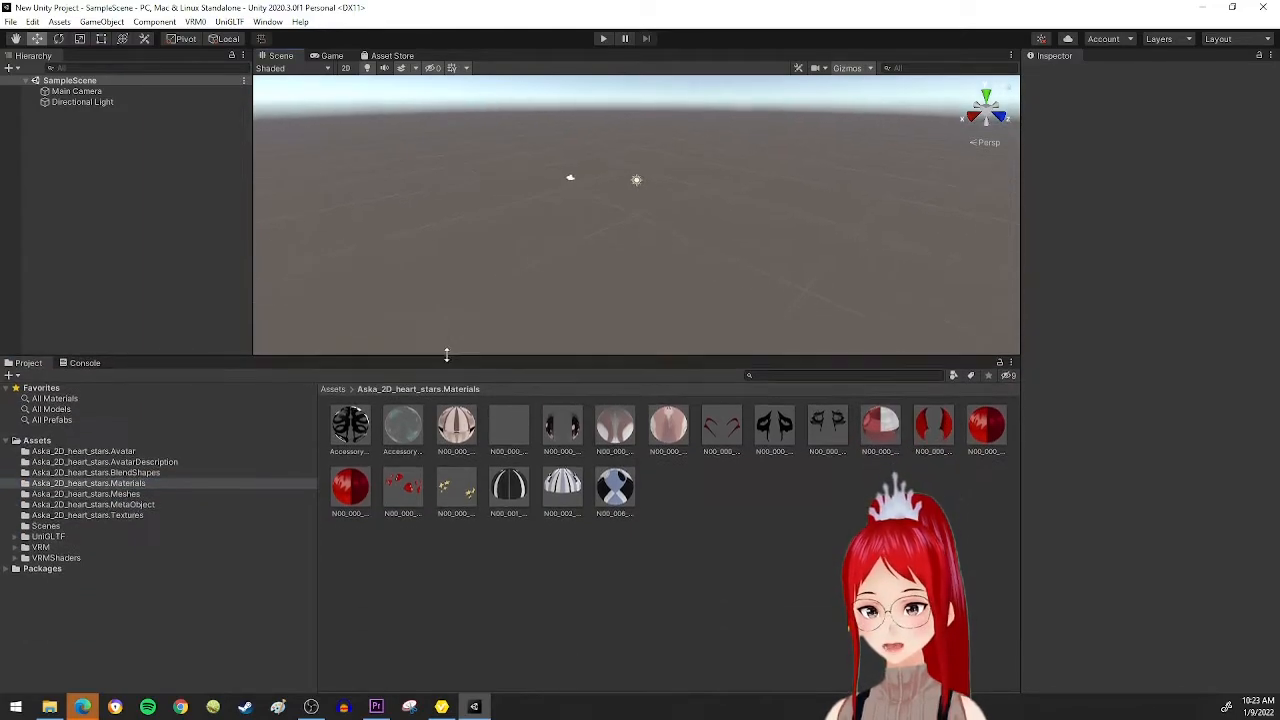
Step: Return to the top-level Assets folder and open the Aska_2D_heart_stars.Materials folder
click(37, 430)
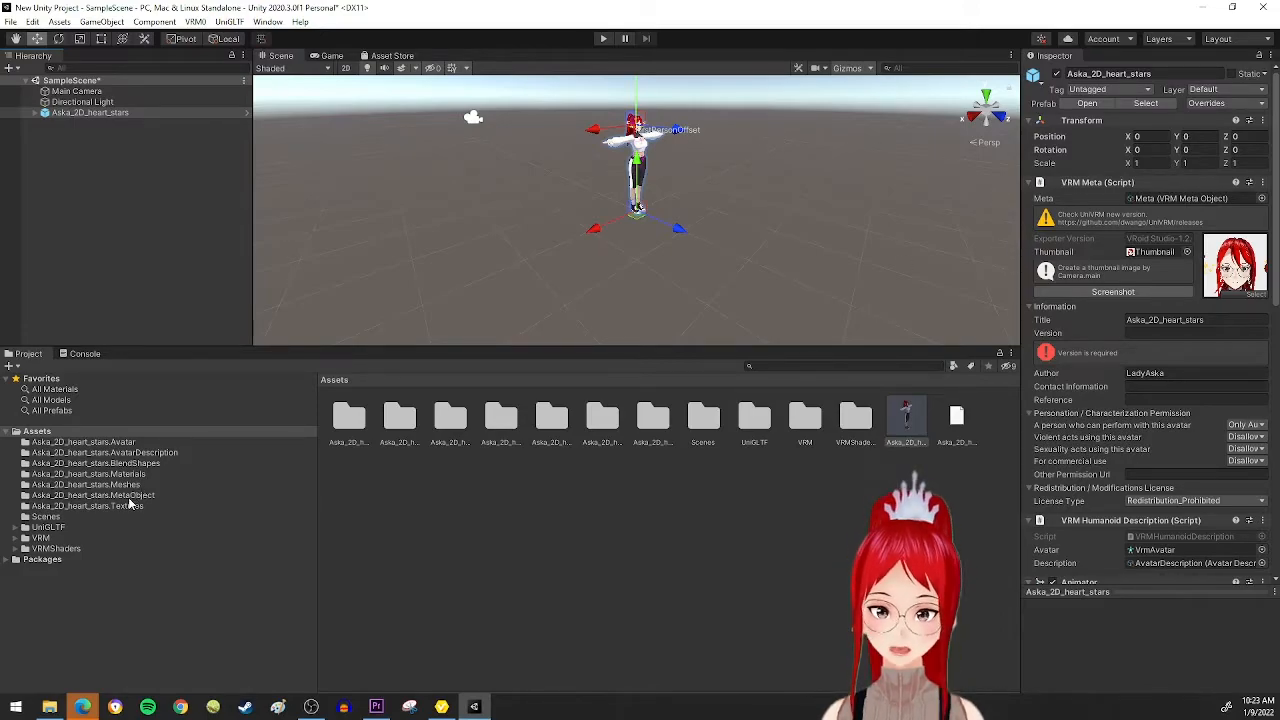
click(84, 473)
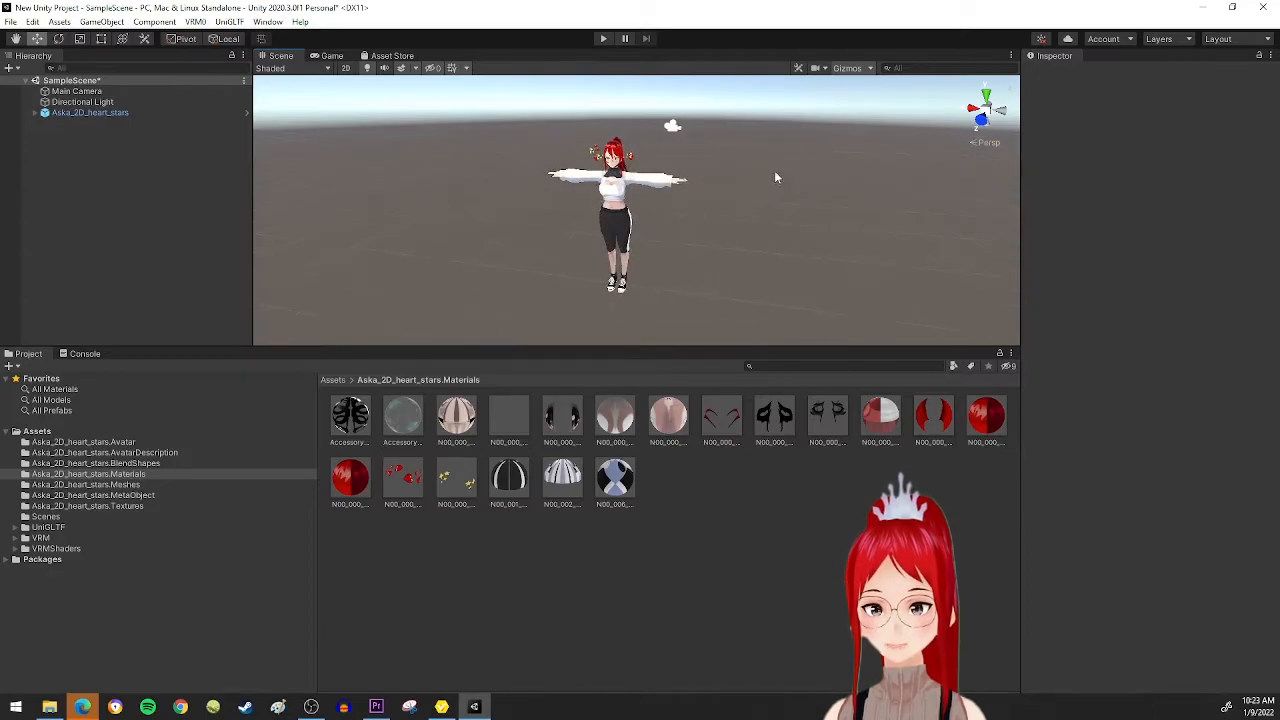
Step: Set the heart material Hair_03 to Transparent rendering and change its lit colour
click(403, 478)
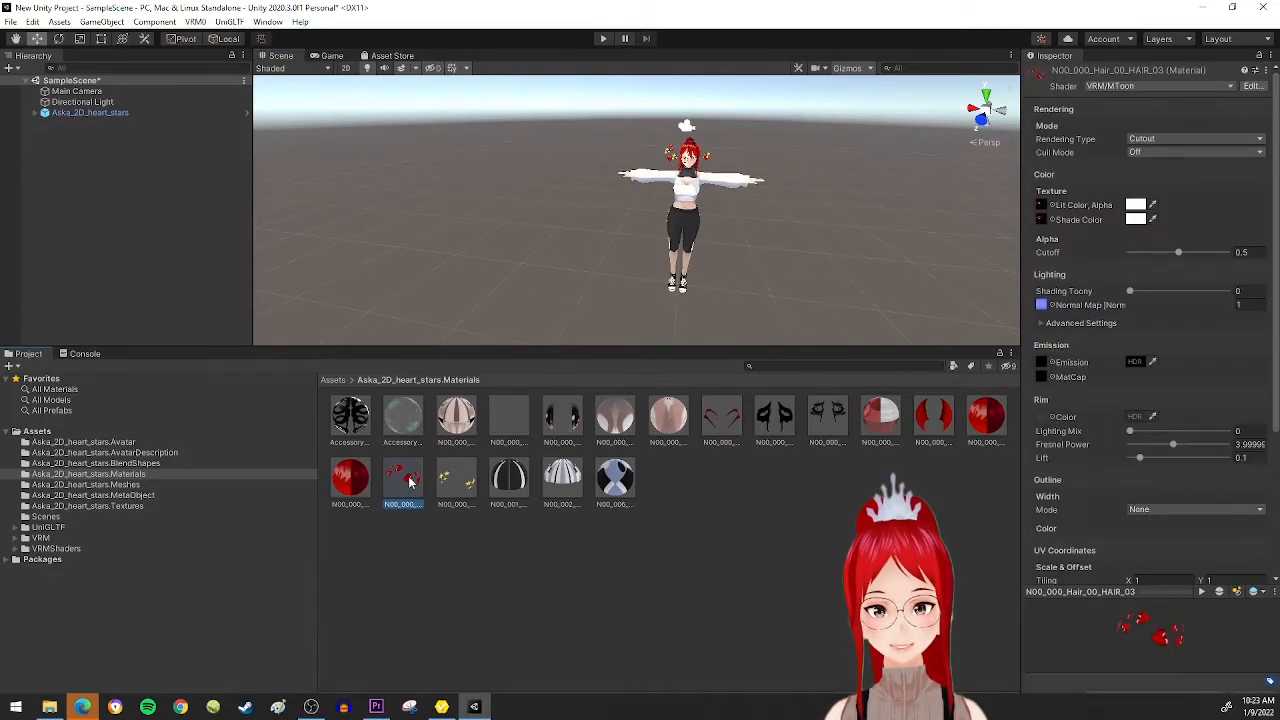
click(1195, 138)
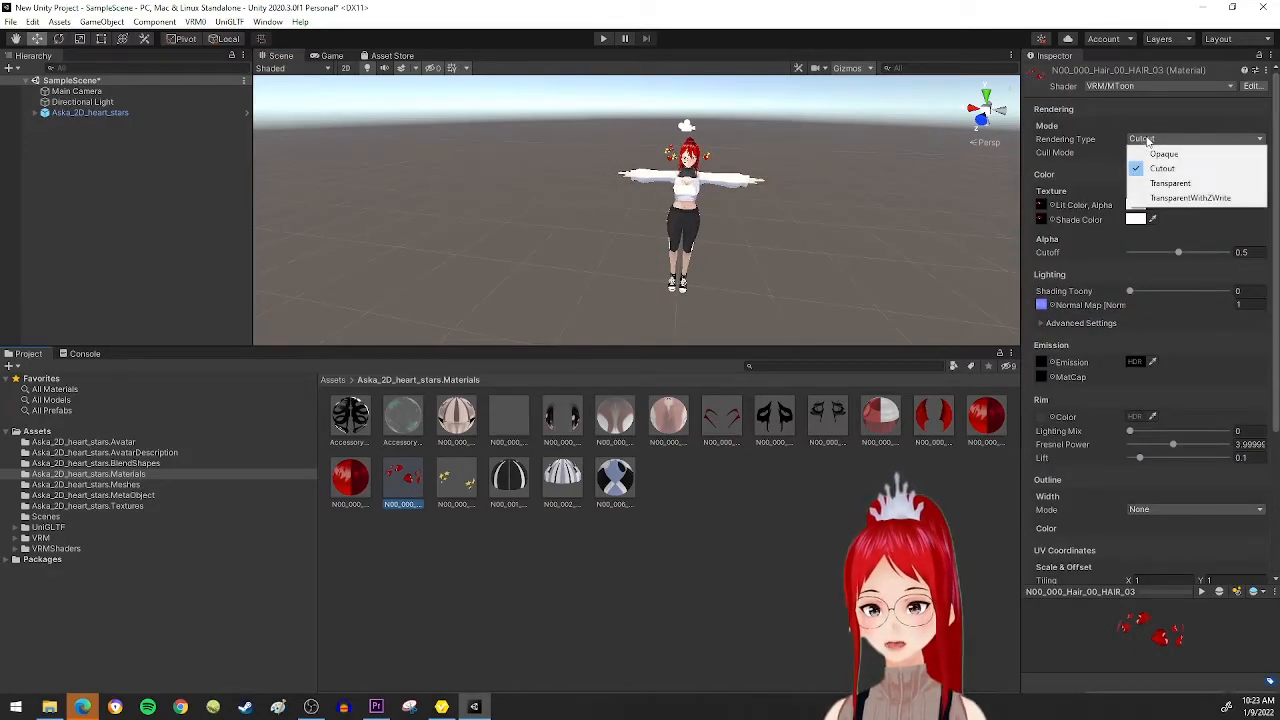
click(1170, 183)
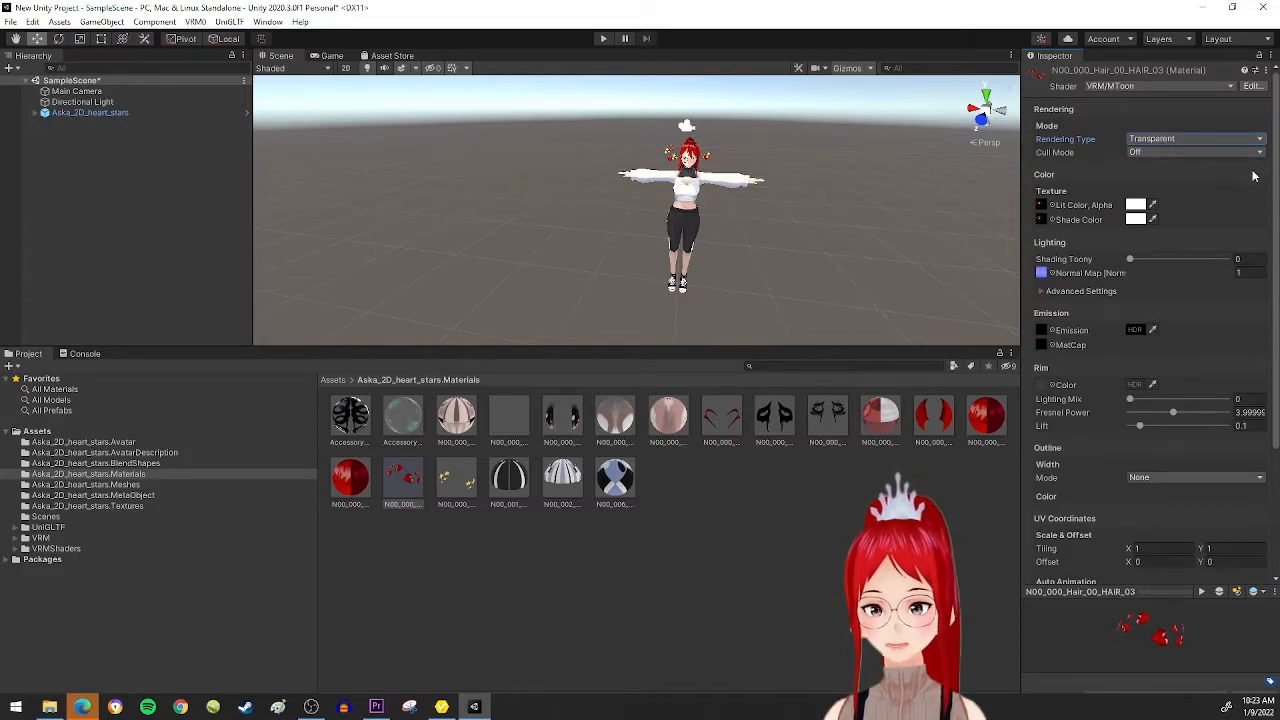
click(1195, 138)
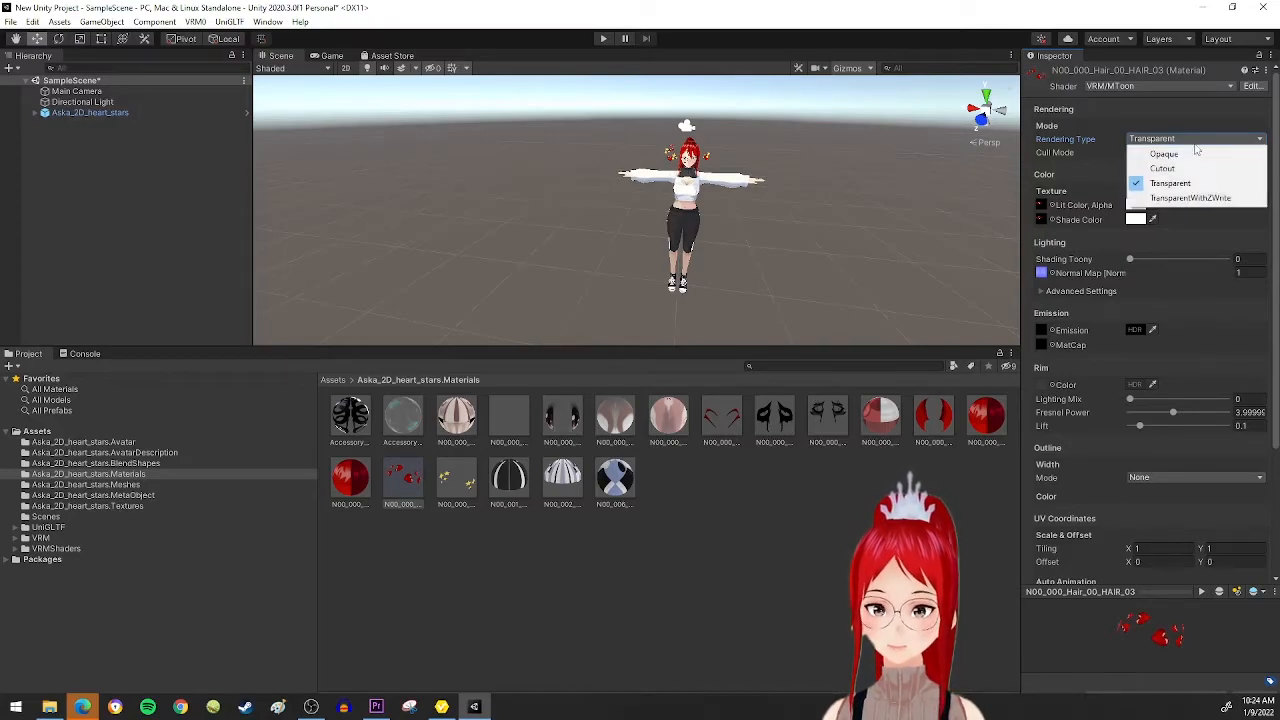
click(1171, 183)
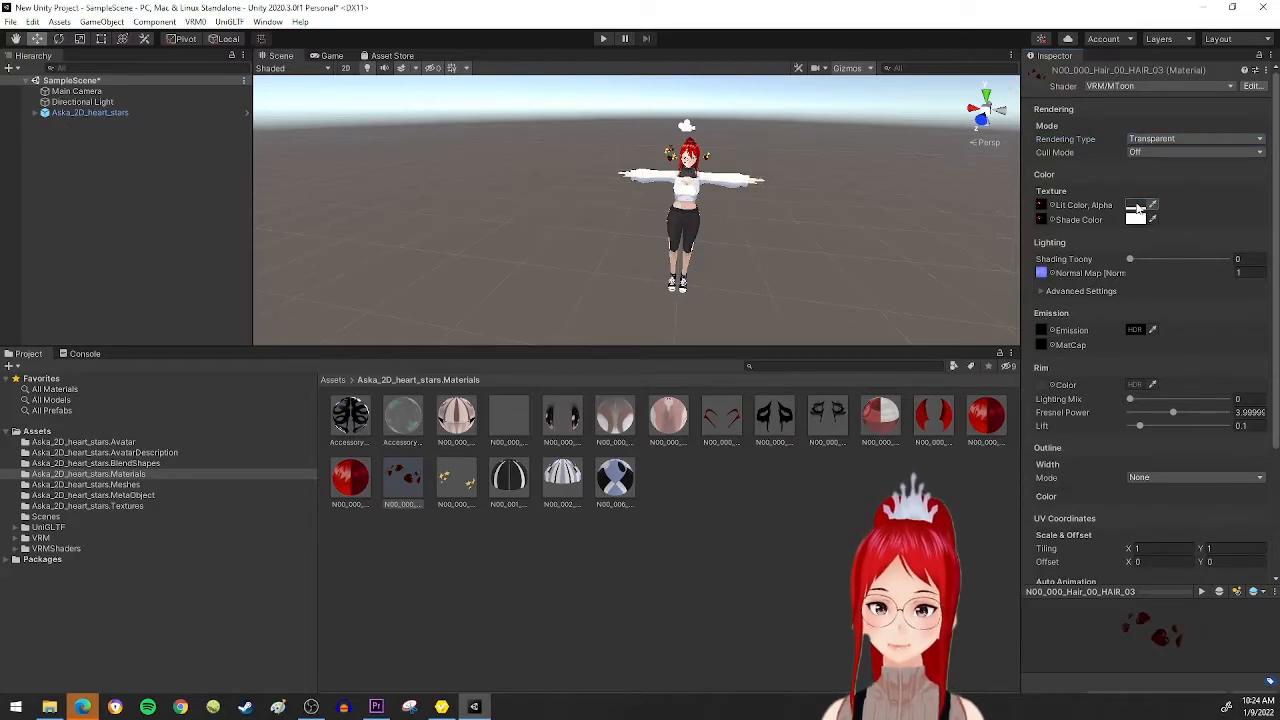
click(1134, 205)
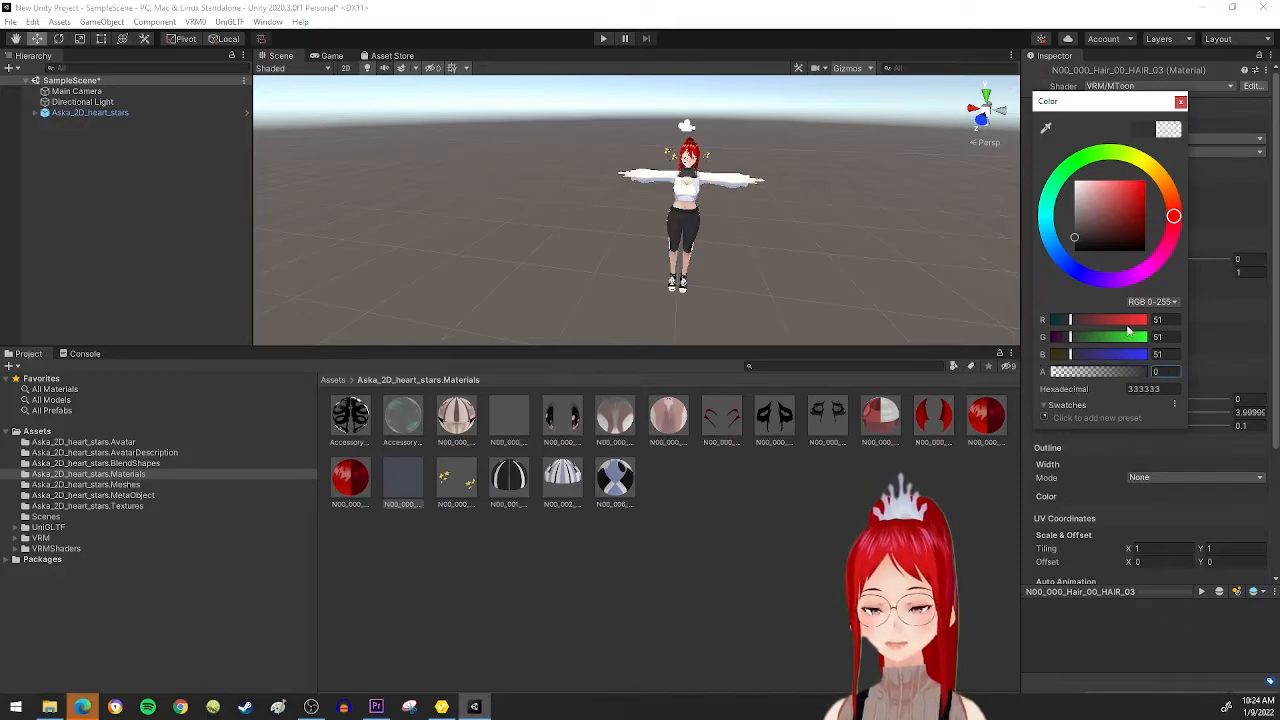
Step: Switch the star material Hair_04 from Cutout to Transparent rendering
click(1179, 102)
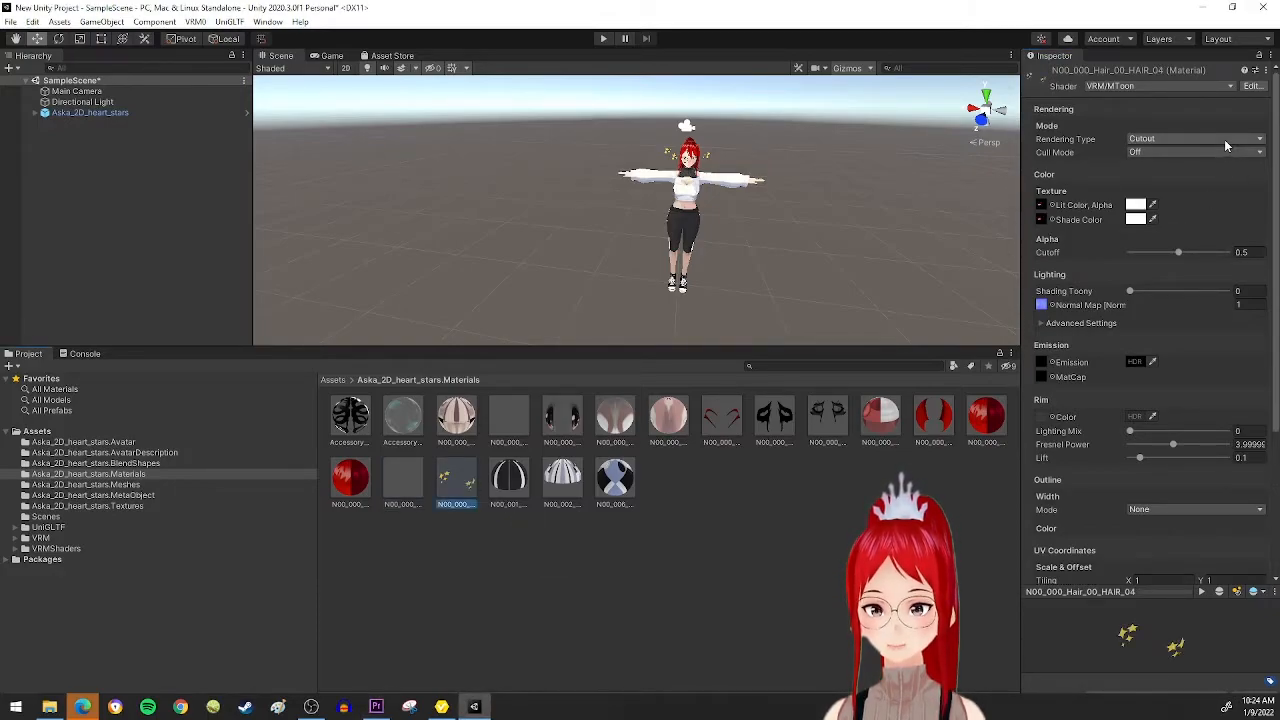
click(1195, 138)
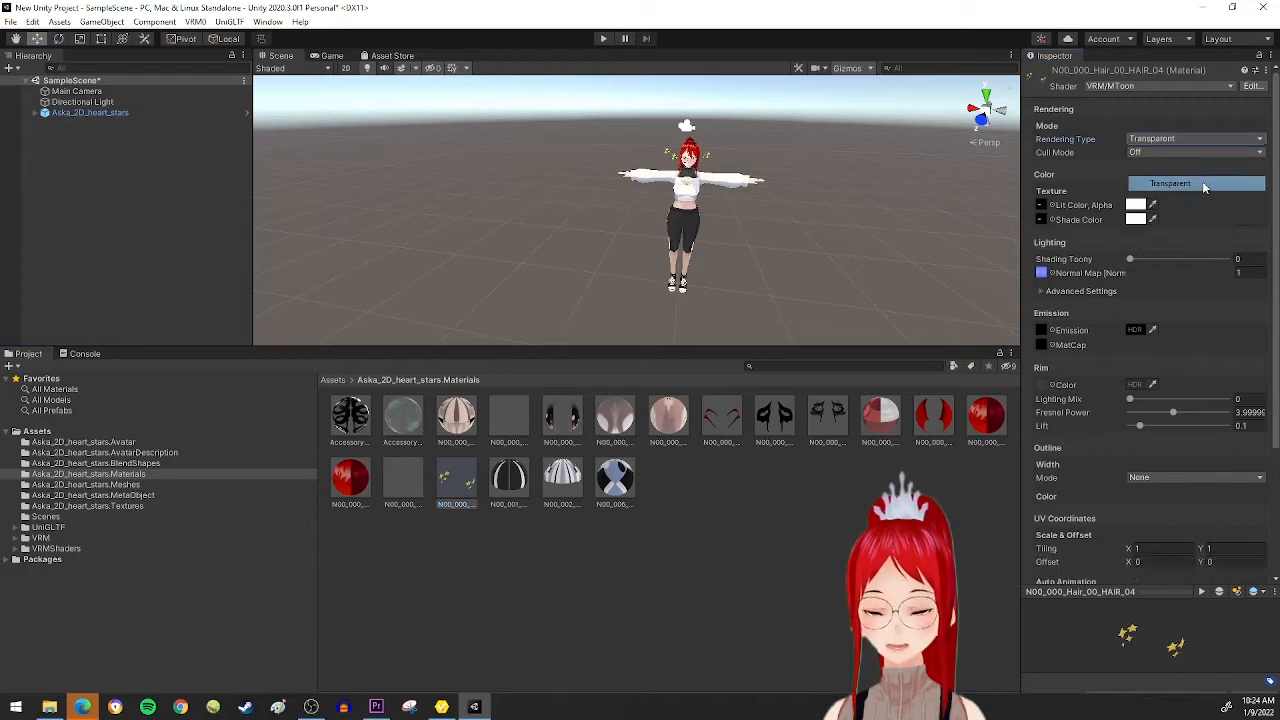
click(1136, 204)
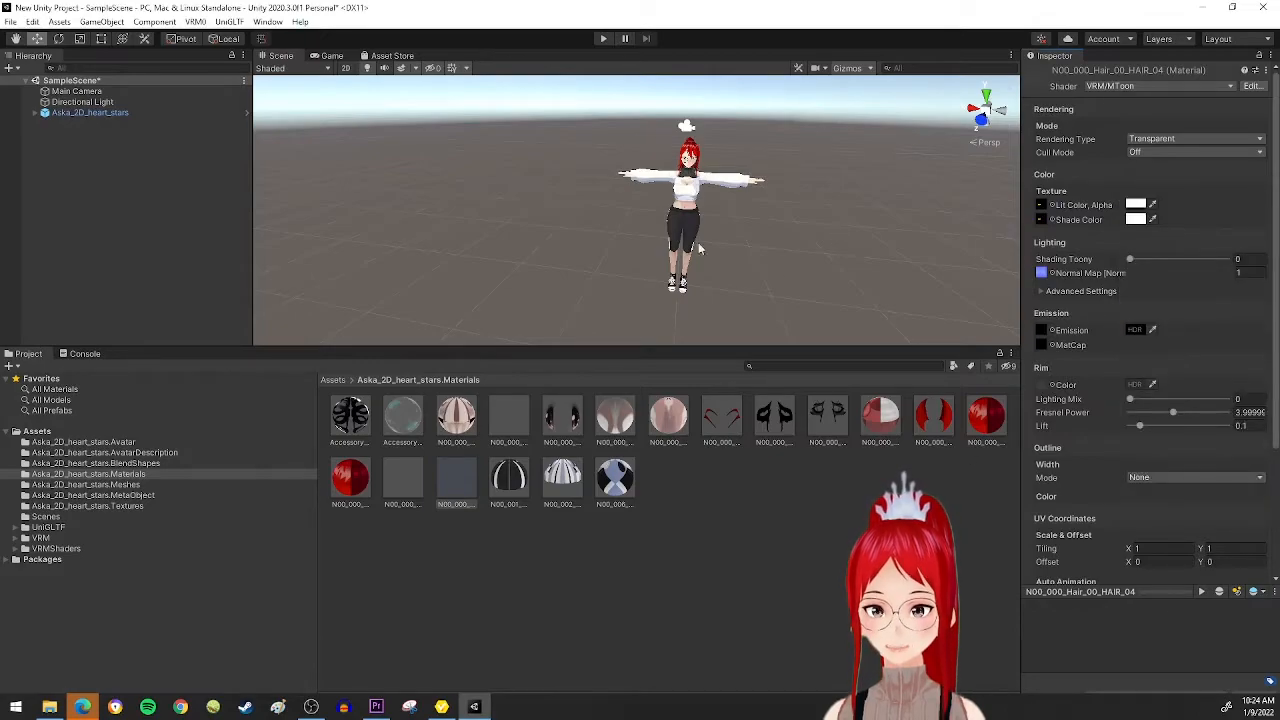
Step: Open the BlendShapes folder and the avatar's BlendShape asset, then select the Fun clip
click(95, 463)
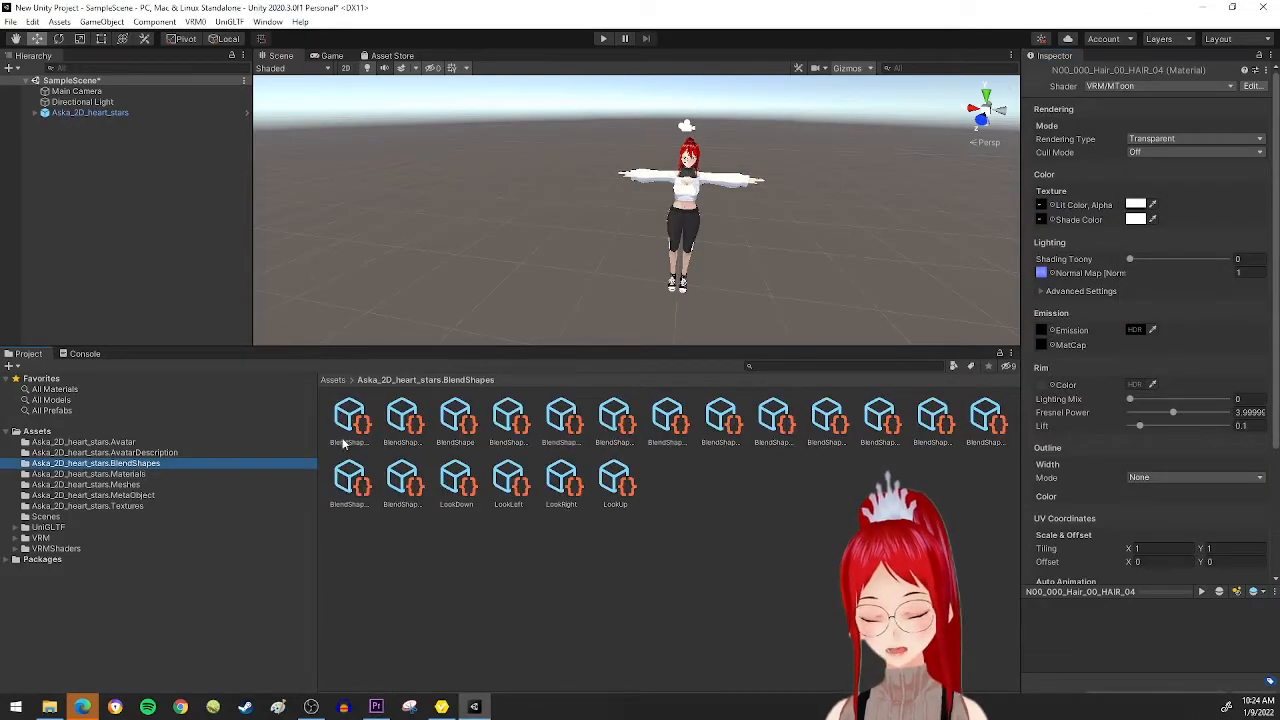
click(455, 418)
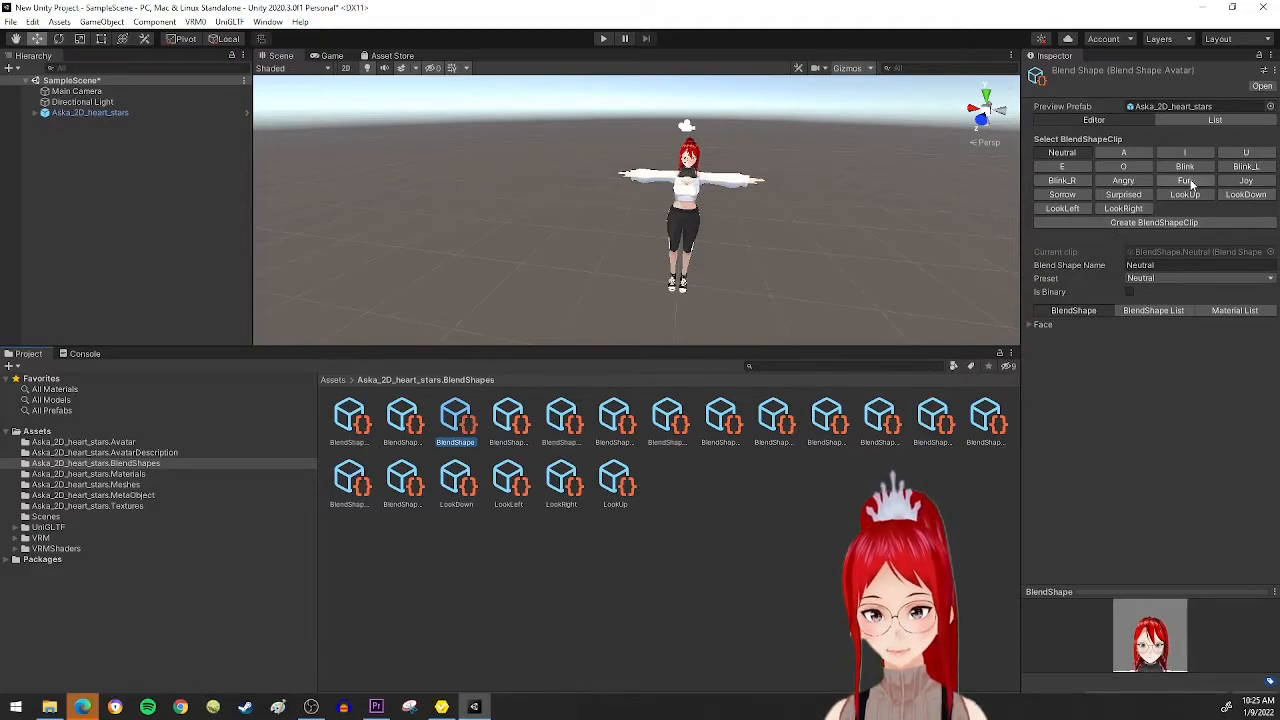
click(1185, 180)
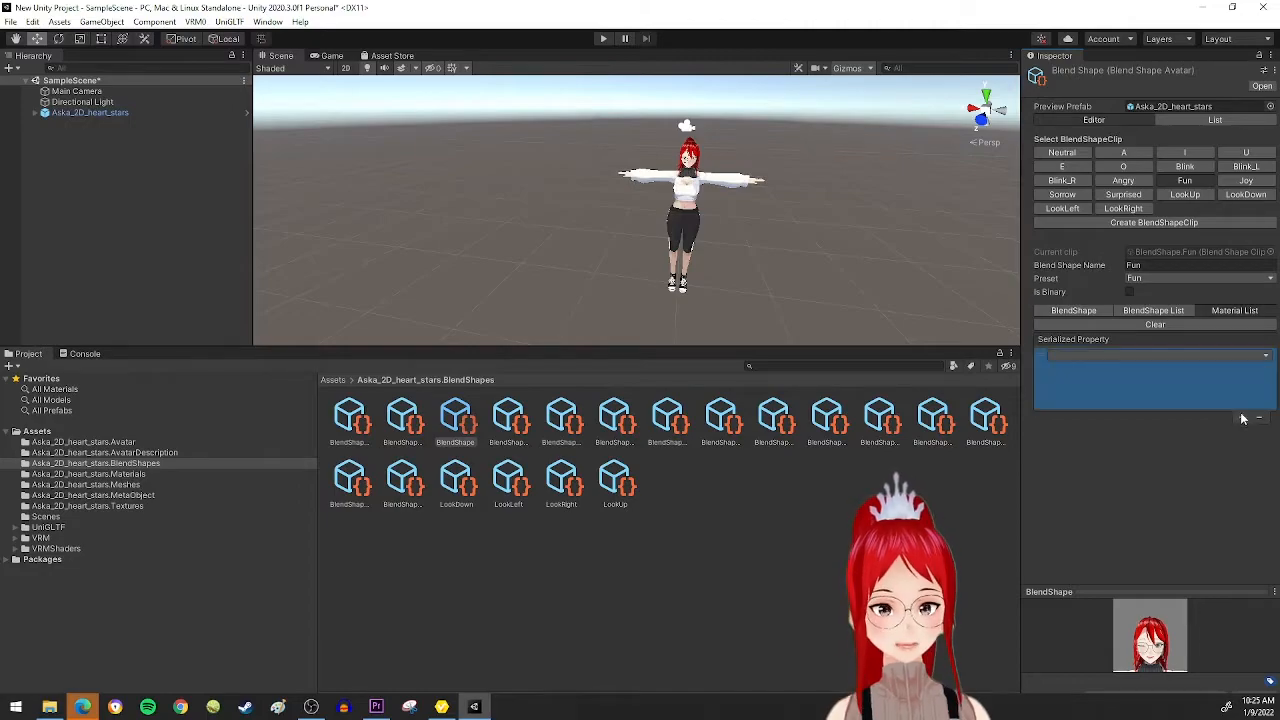
Step: Make Fun set N00_000_Hair_00_HAIR_03 _Color to white, and Joy set HAIR_04 white
click(1155, 355)
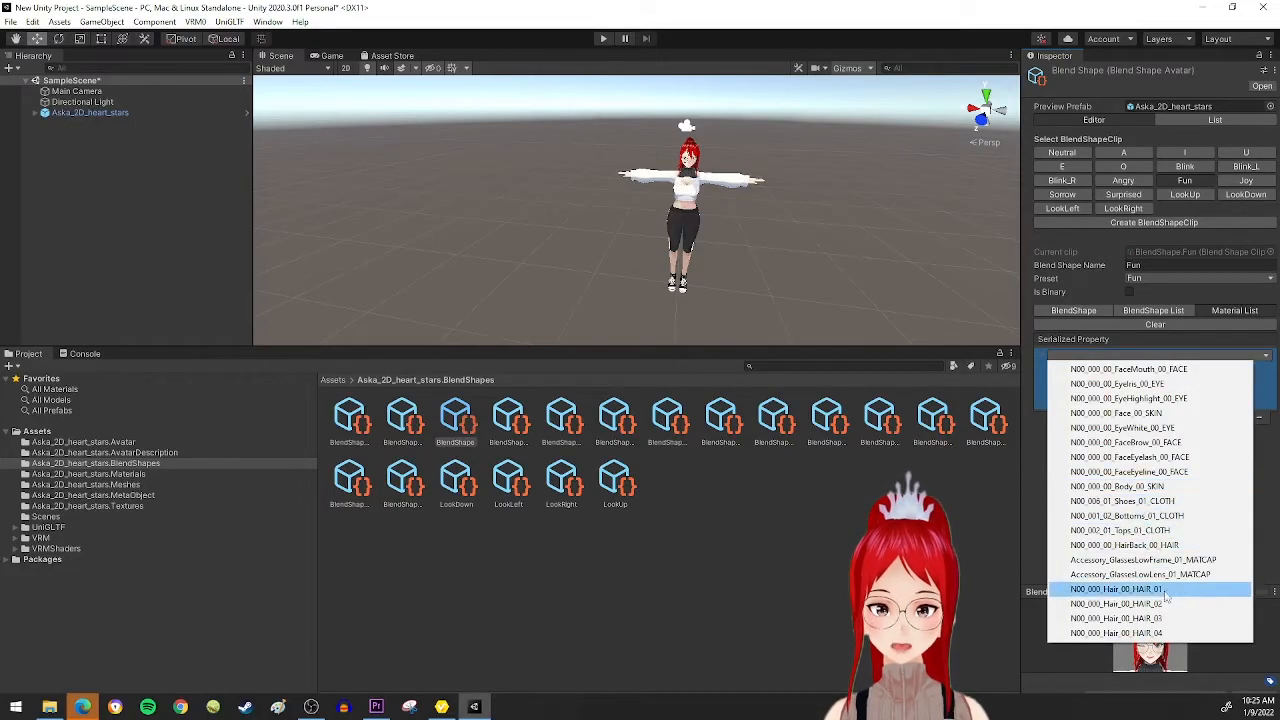
click(1124, 634)
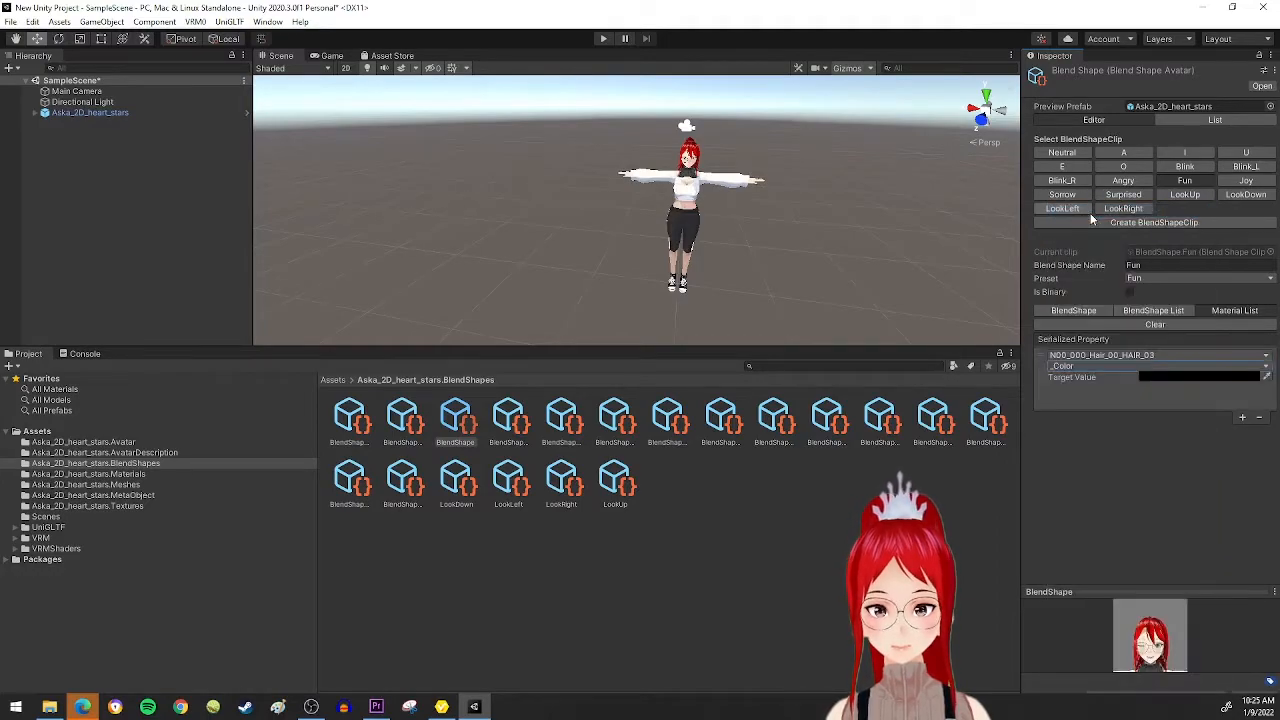
click(1195, 378)
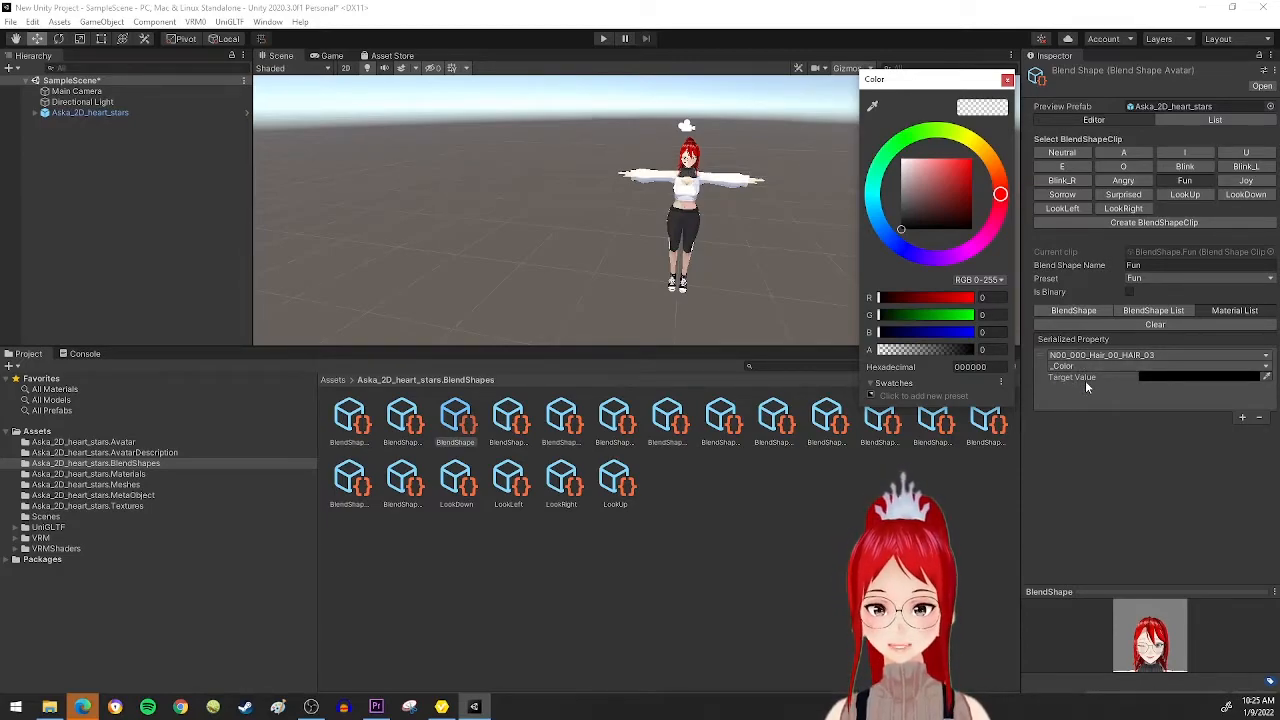
drag(885, 349, 925, 349)
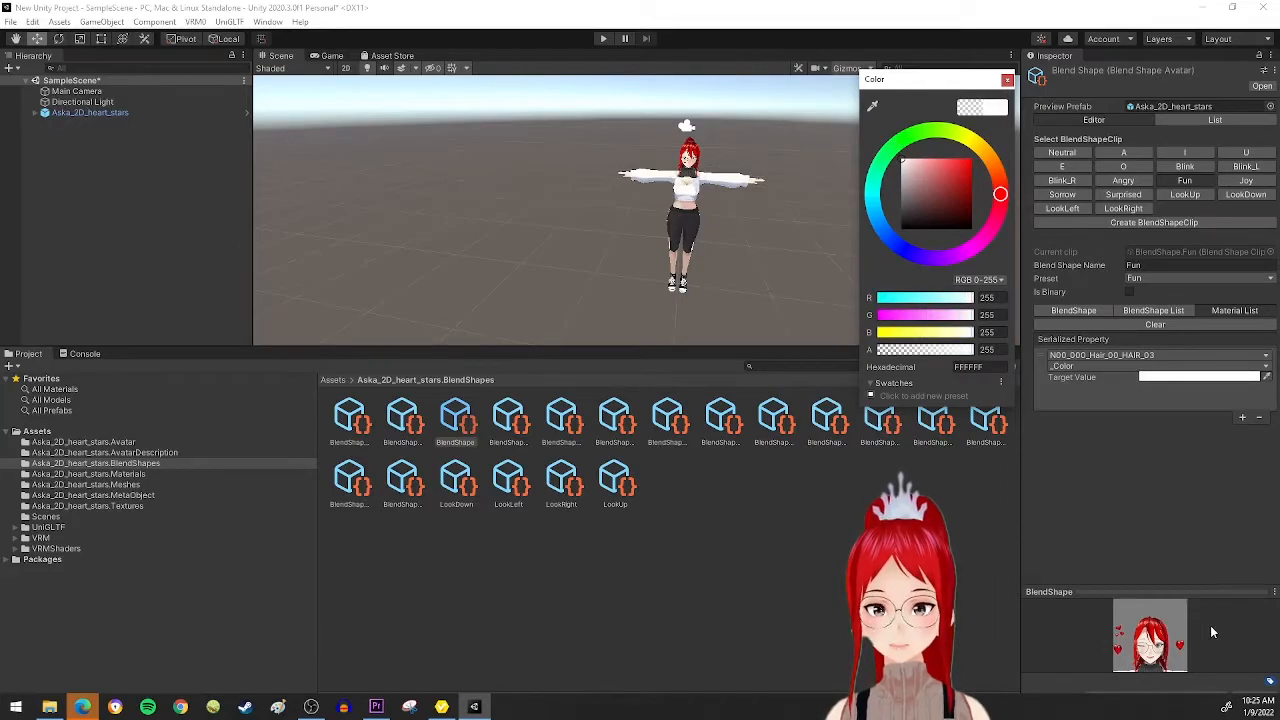
click(1007, 79)
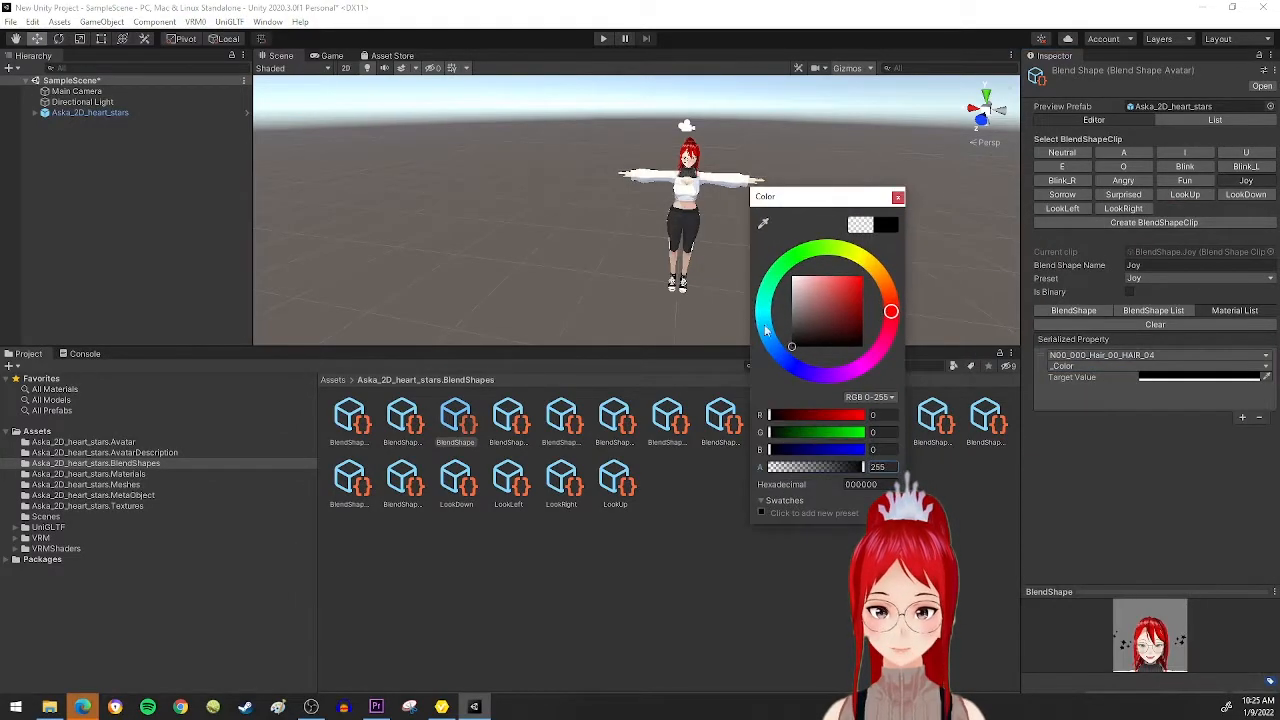
click(897, 196)
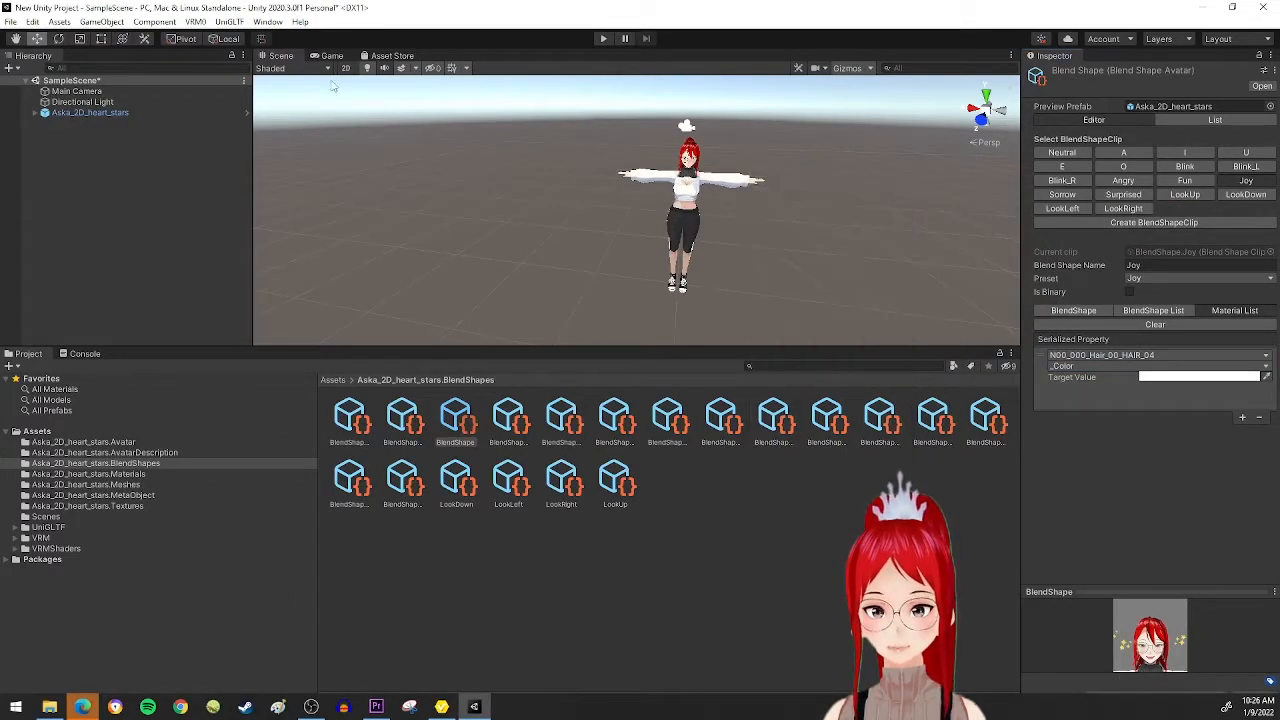
Step: Export to VRM 0.x with Aska_2D_heart_stars as export root and version V2
click(198, 22)
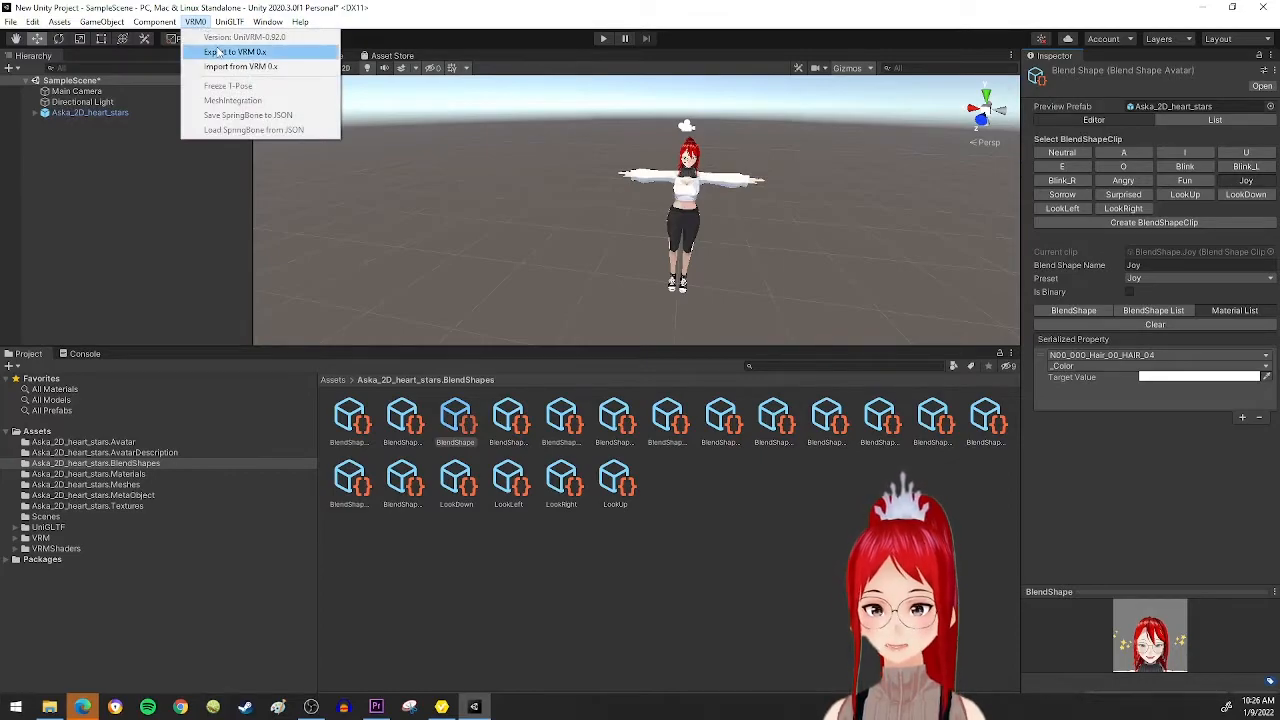
click(235, 46)
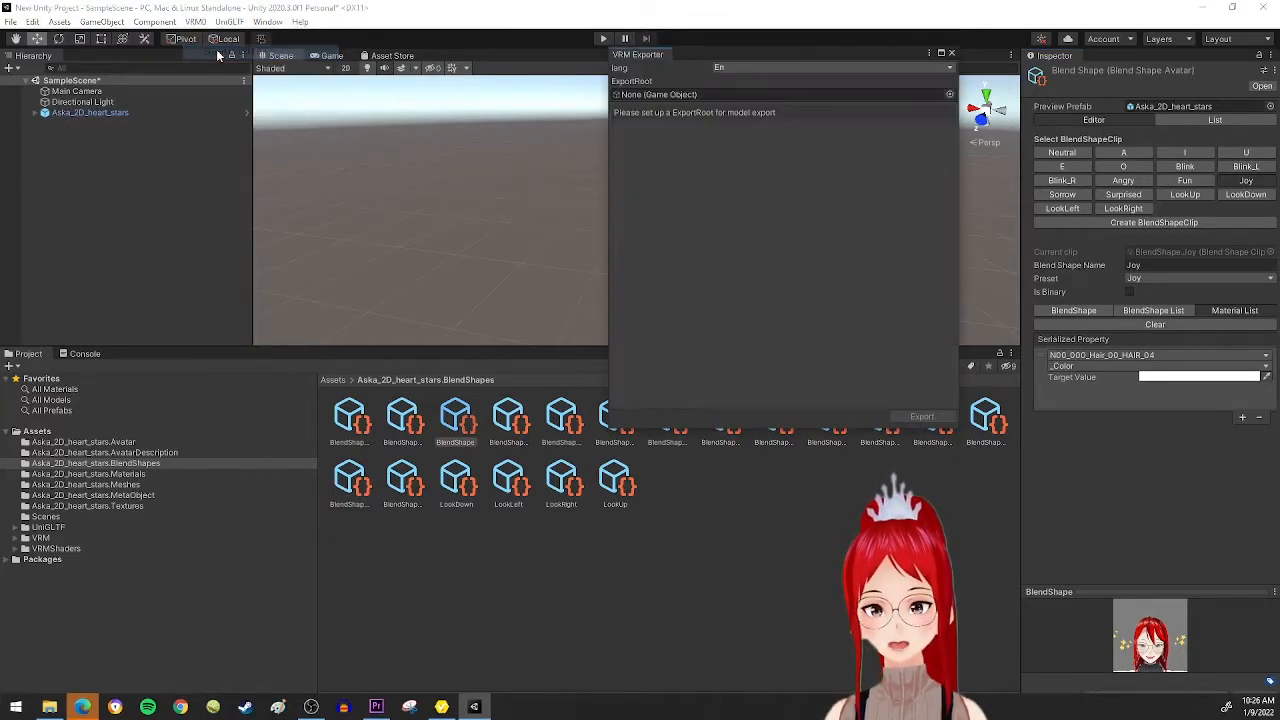
click(948, 94)
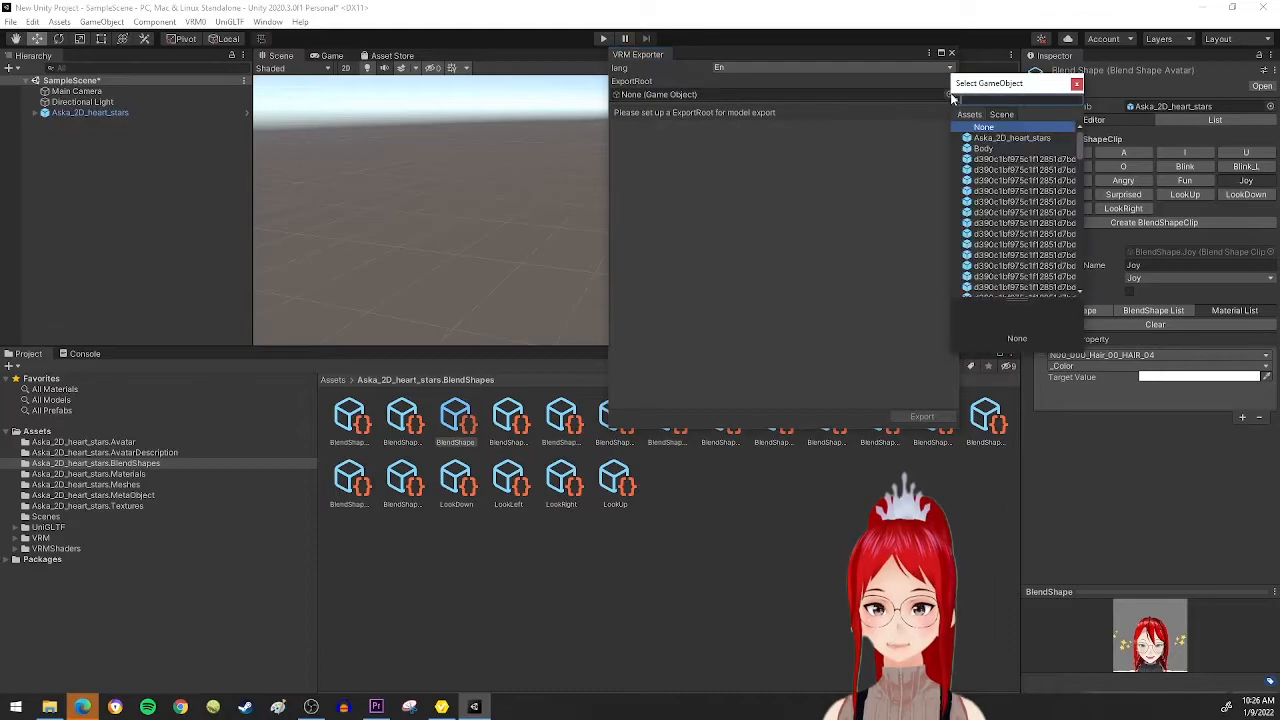
click(1017, 137)
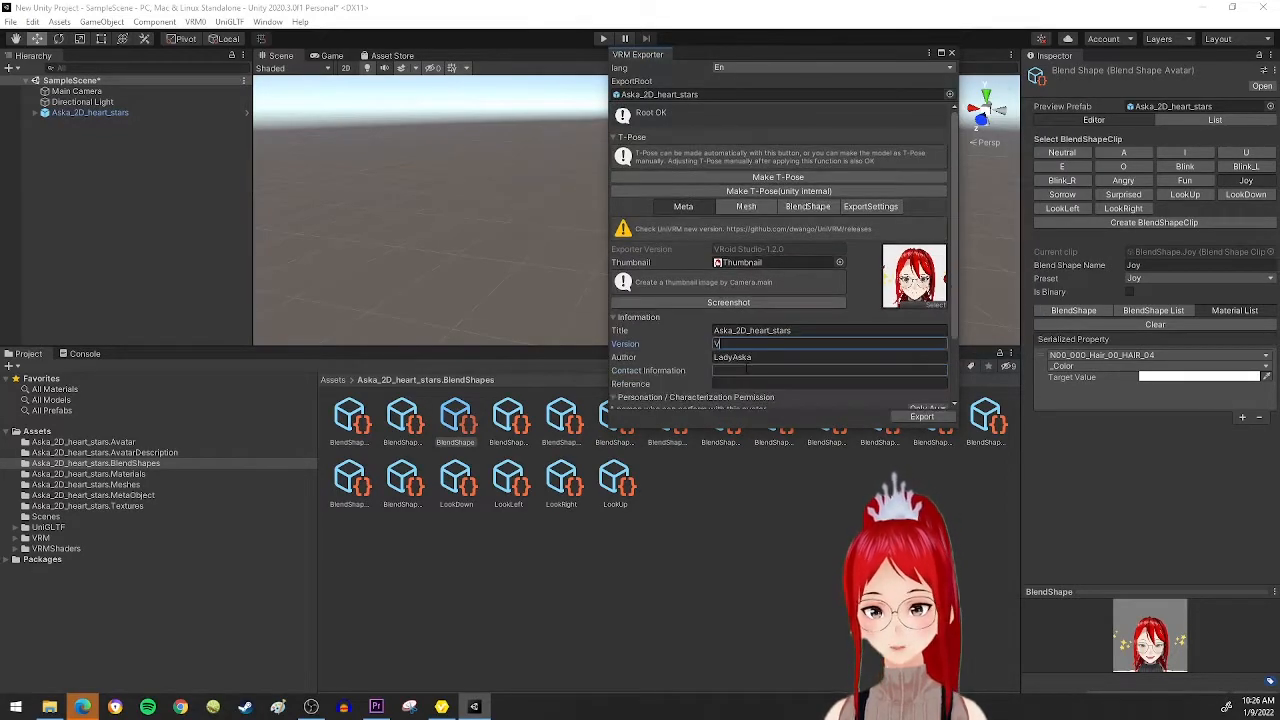
text(2)
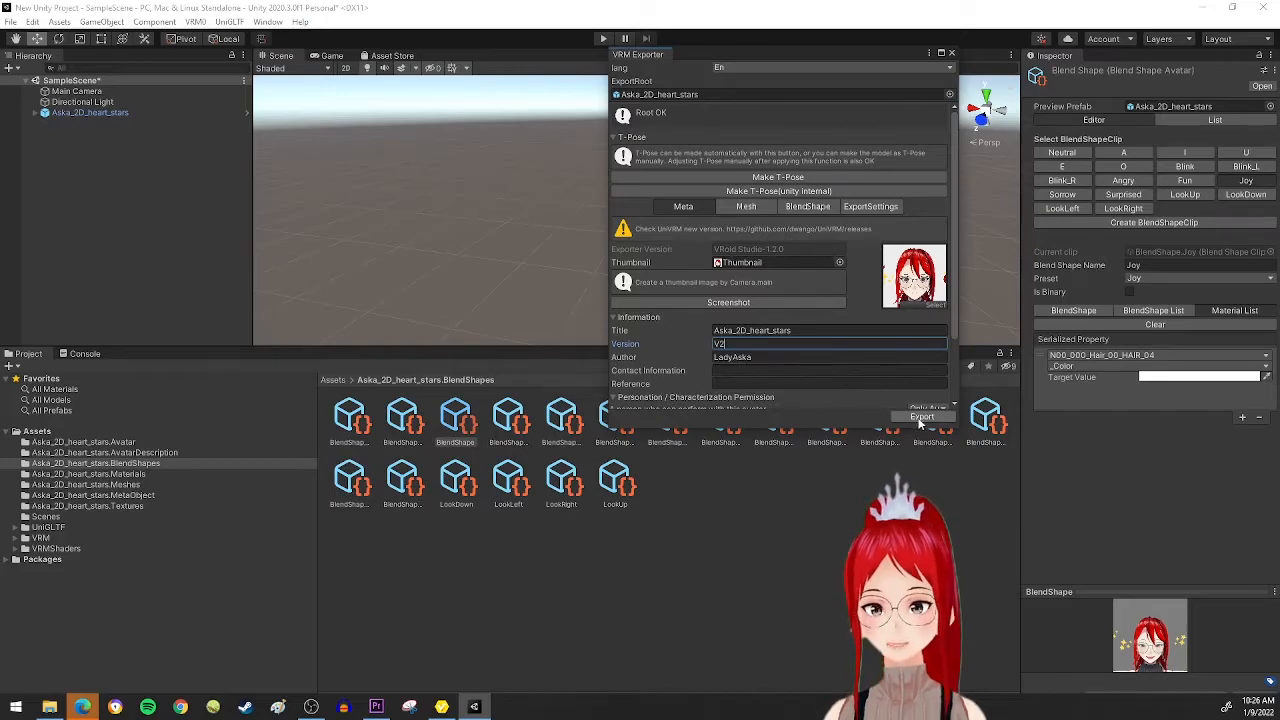
click(921, 416)
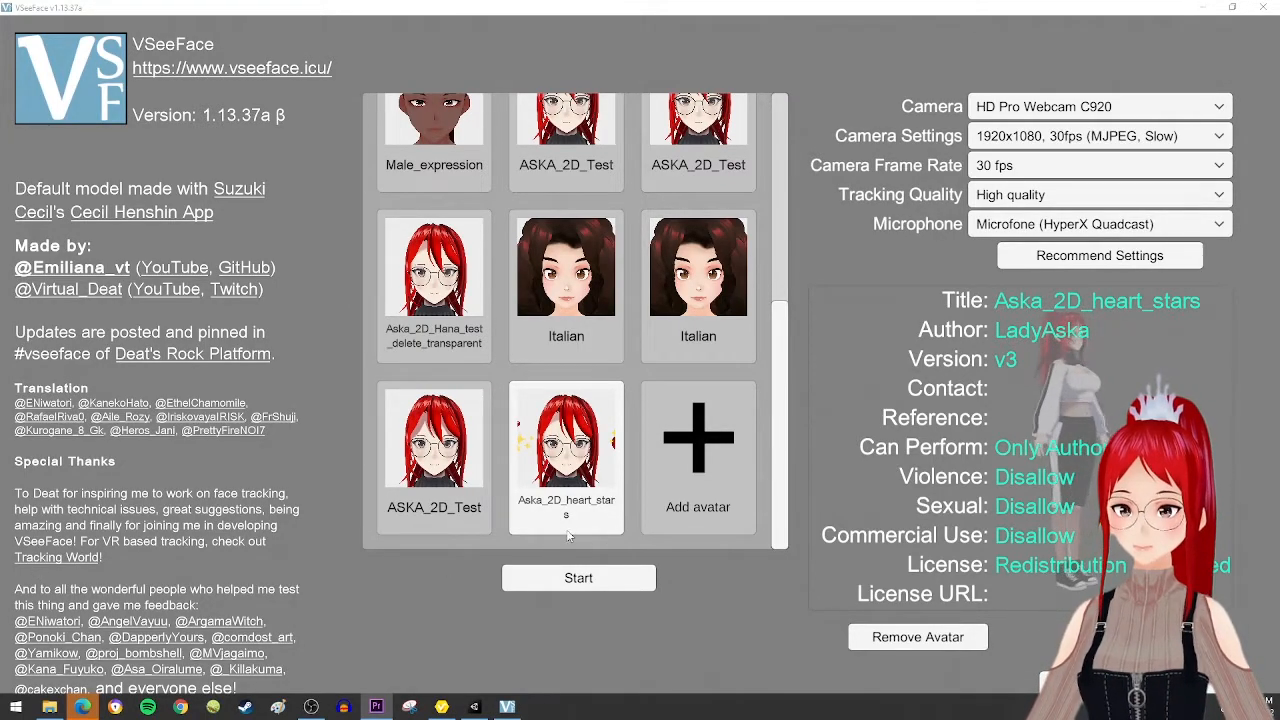
Step: Pick the Aska_2D_heart_stars avatar from VSeeFace's avatar selection grid
click(578, 578)
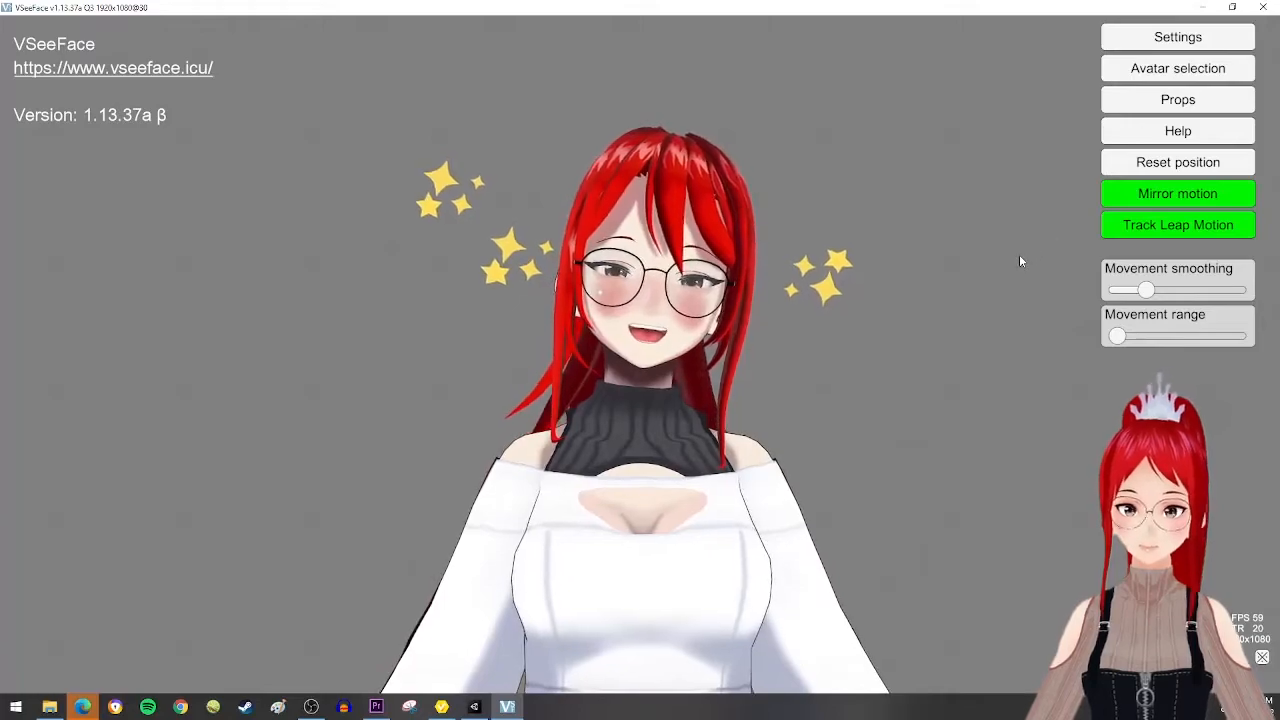
mouse_move(707, 296)
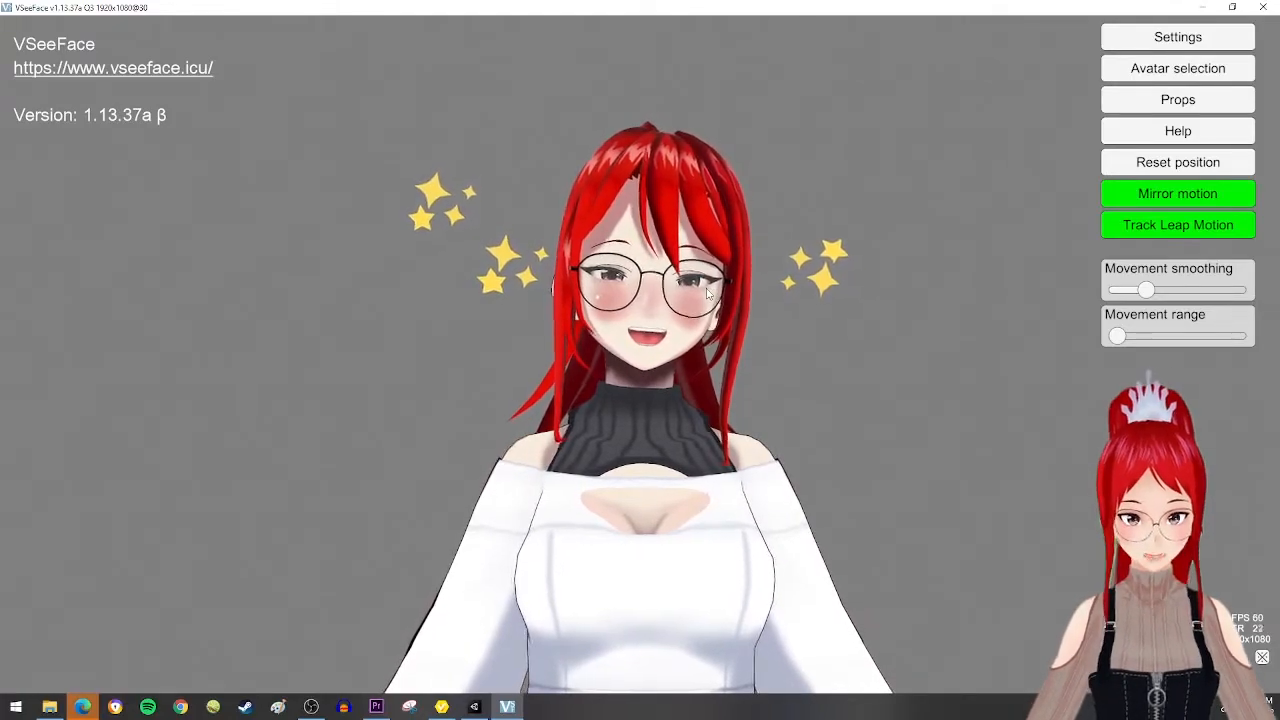